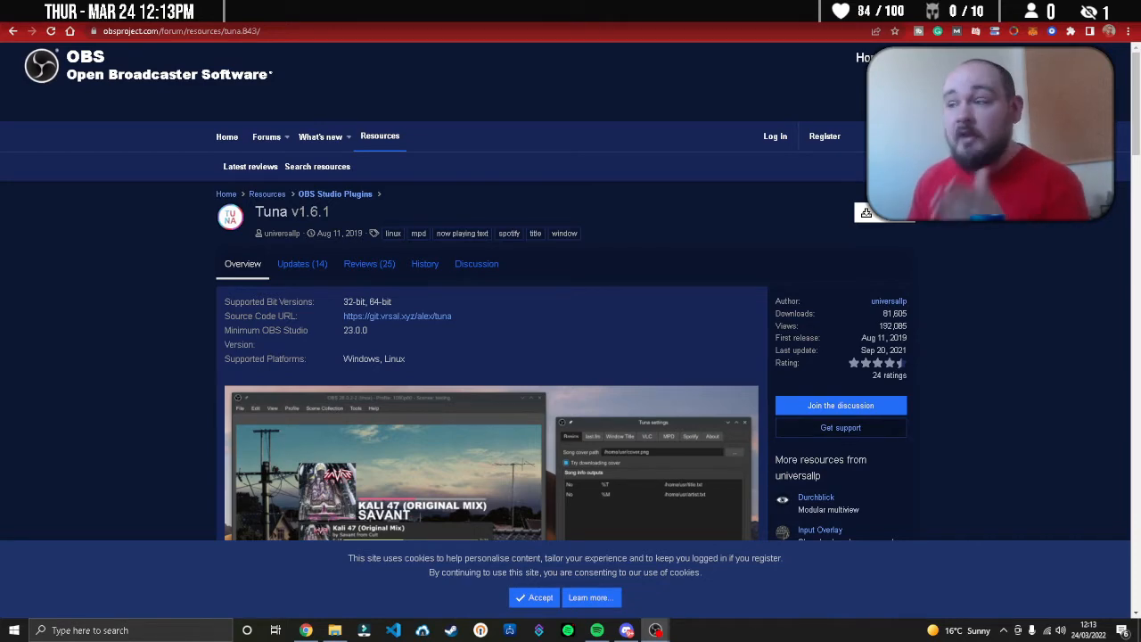
pyautogui.moveTo(317, 166)
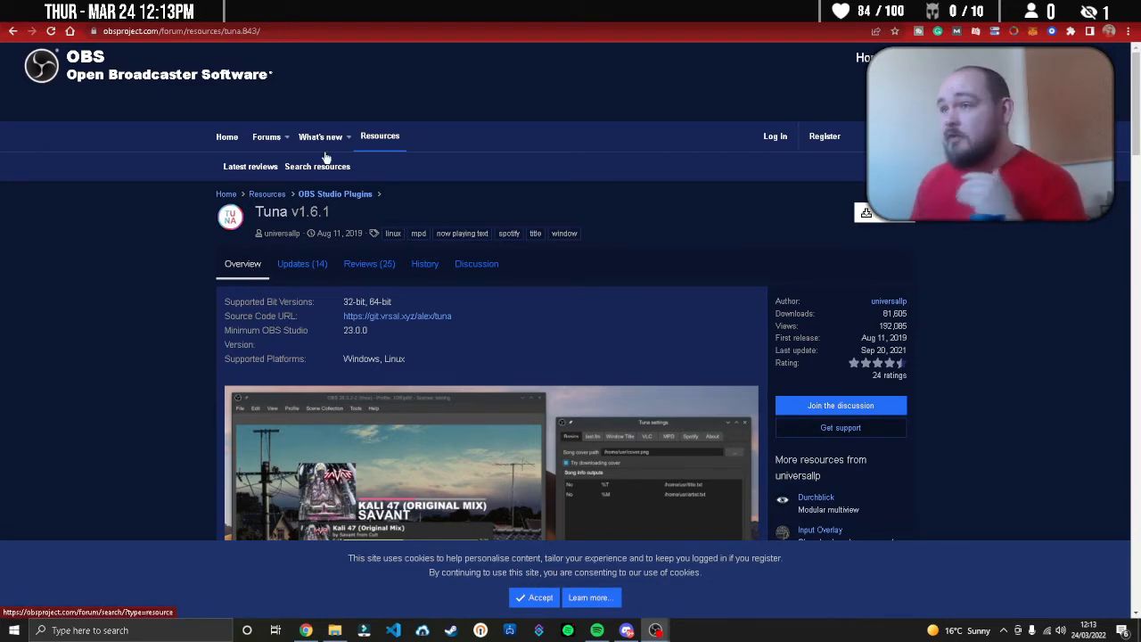
pyautogui.moveTo(326, 180)
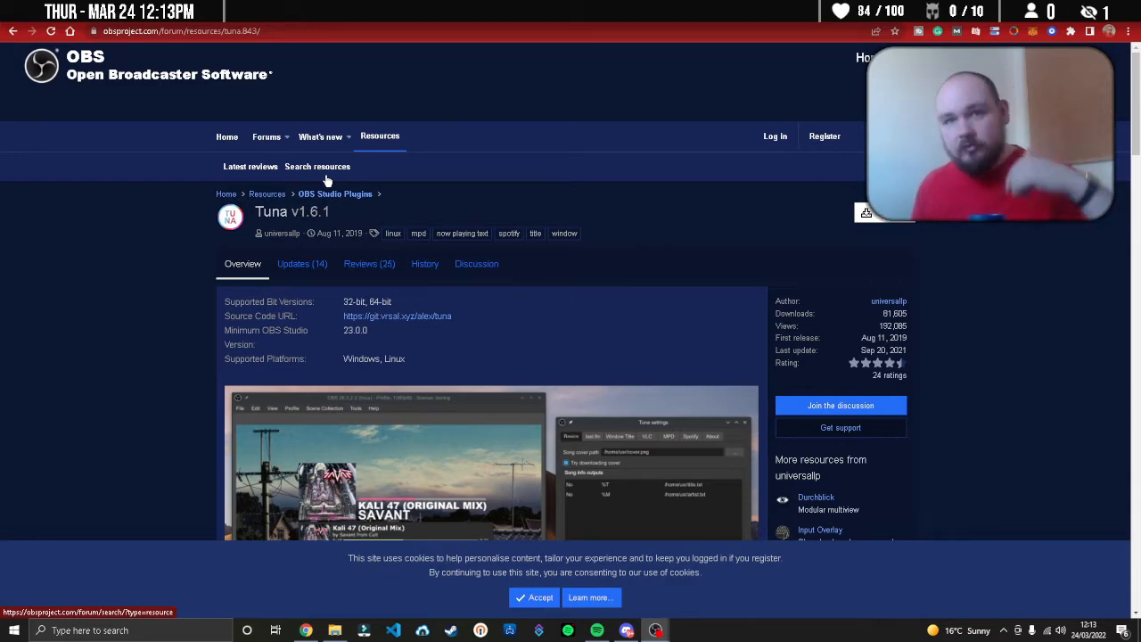
pyautogui.moveTo(587, 313)
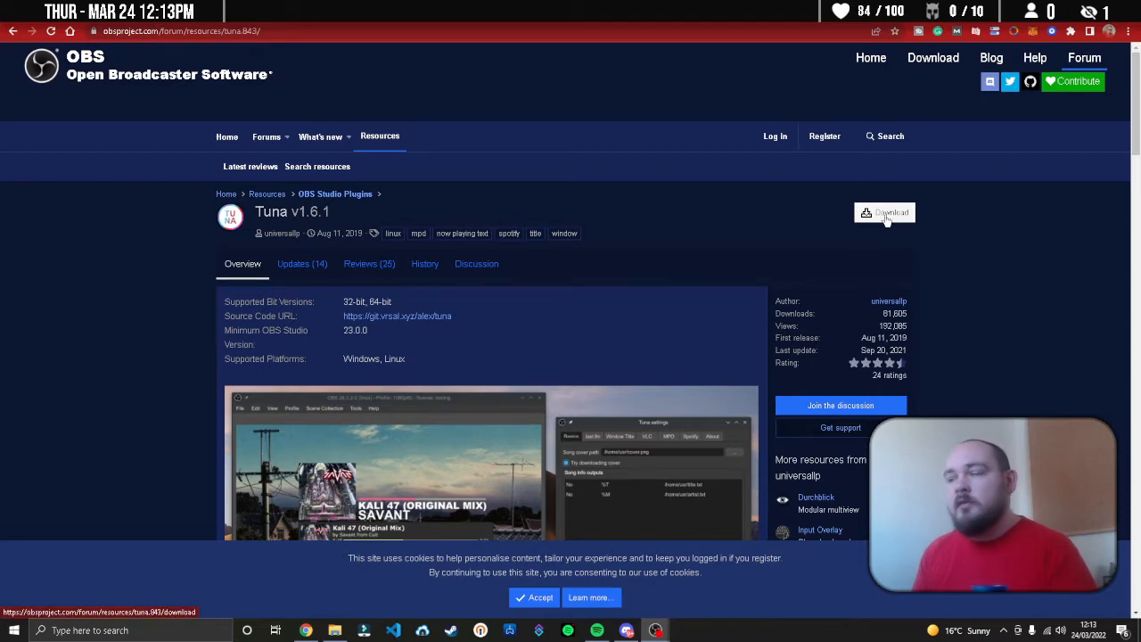
# - Download tuna.v1.6.1.installer.windows.7z from the Tuna resource page
pyautogui.click(884, 212)
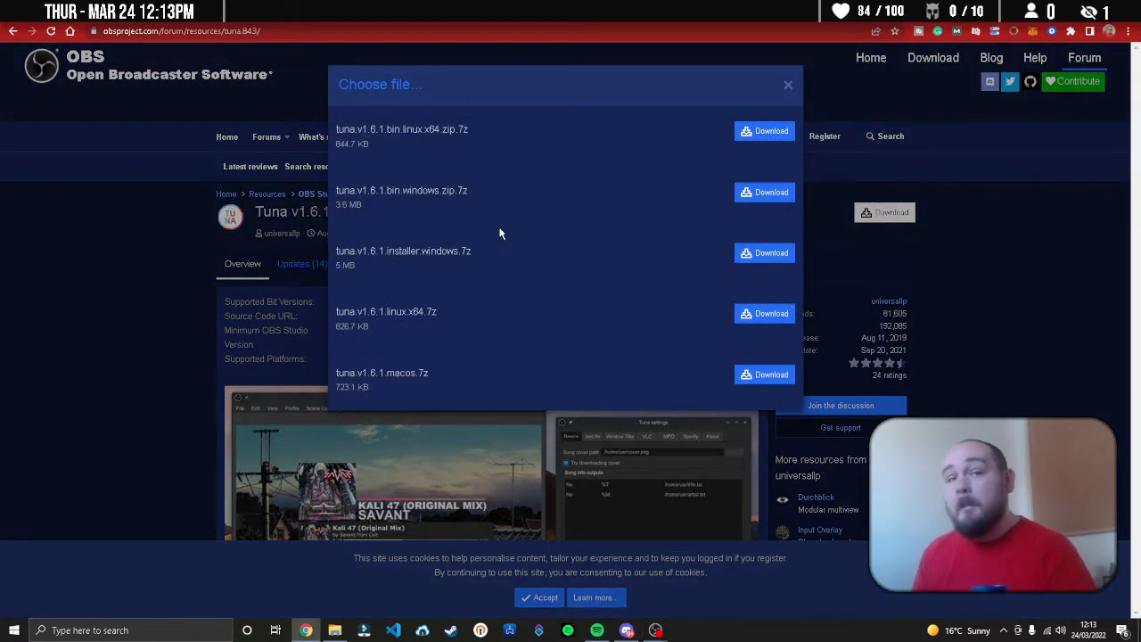
pyautogui.moveTo(485, 225)
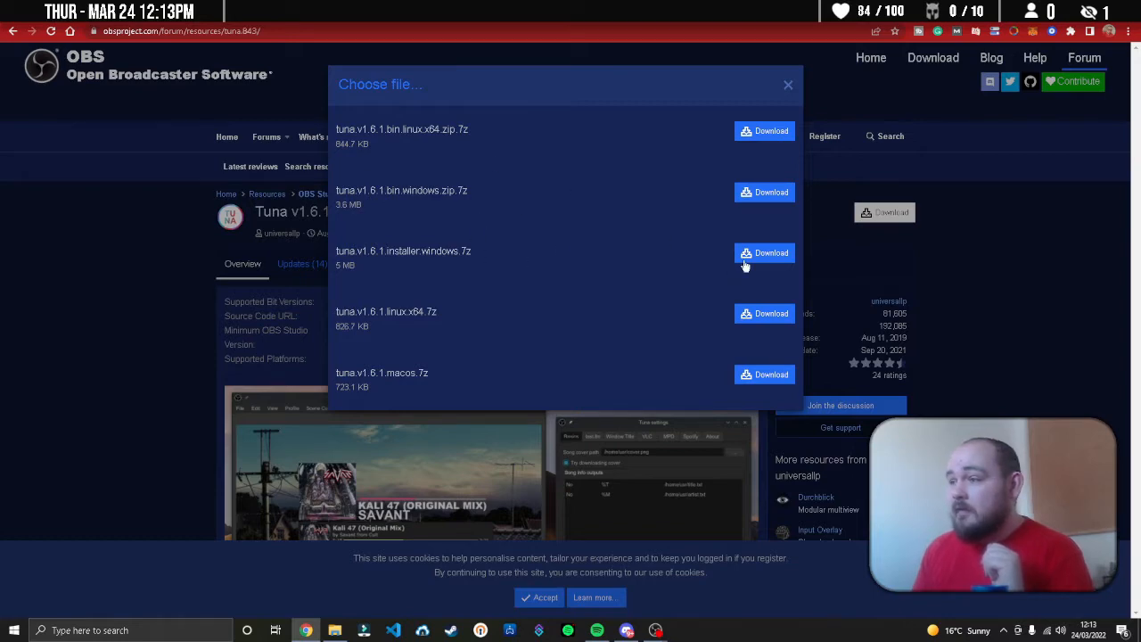
pyautogui.click(788, 84)
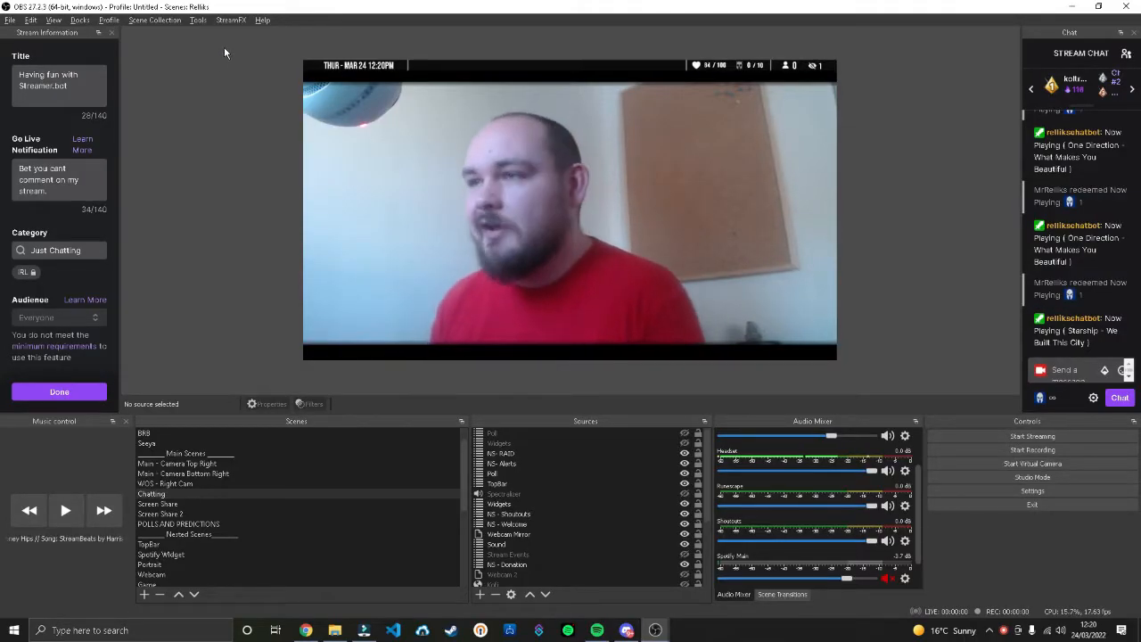
# - Reach Tuna settings via the Tools menu and select the output file folder path
pyautogui.click(198, 20)
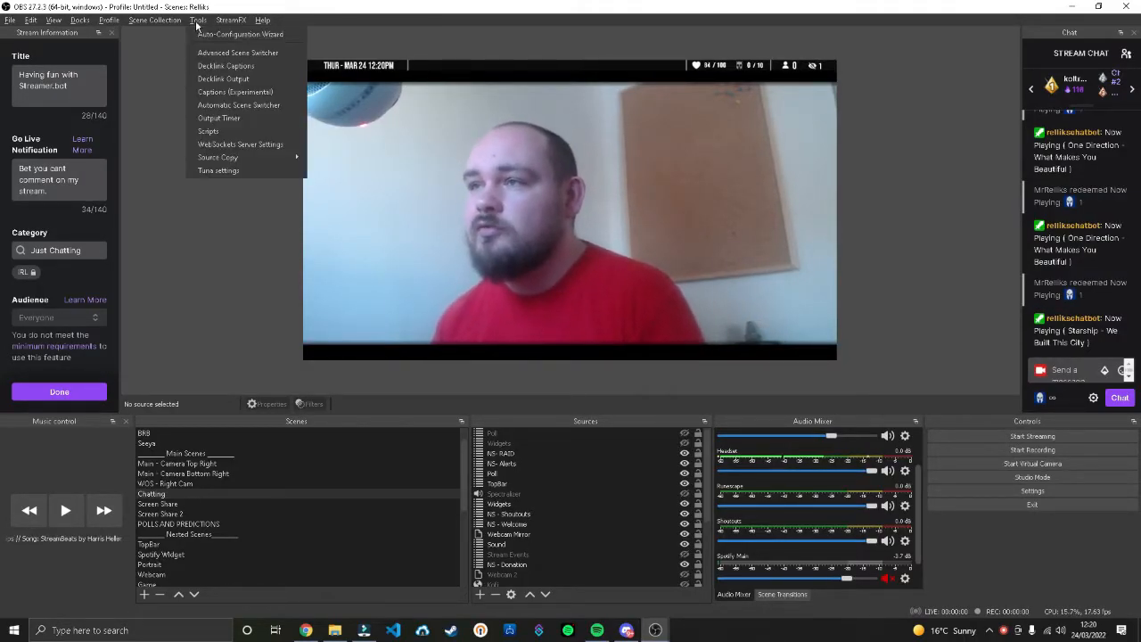
pyautogui.moveTo(239, 171)
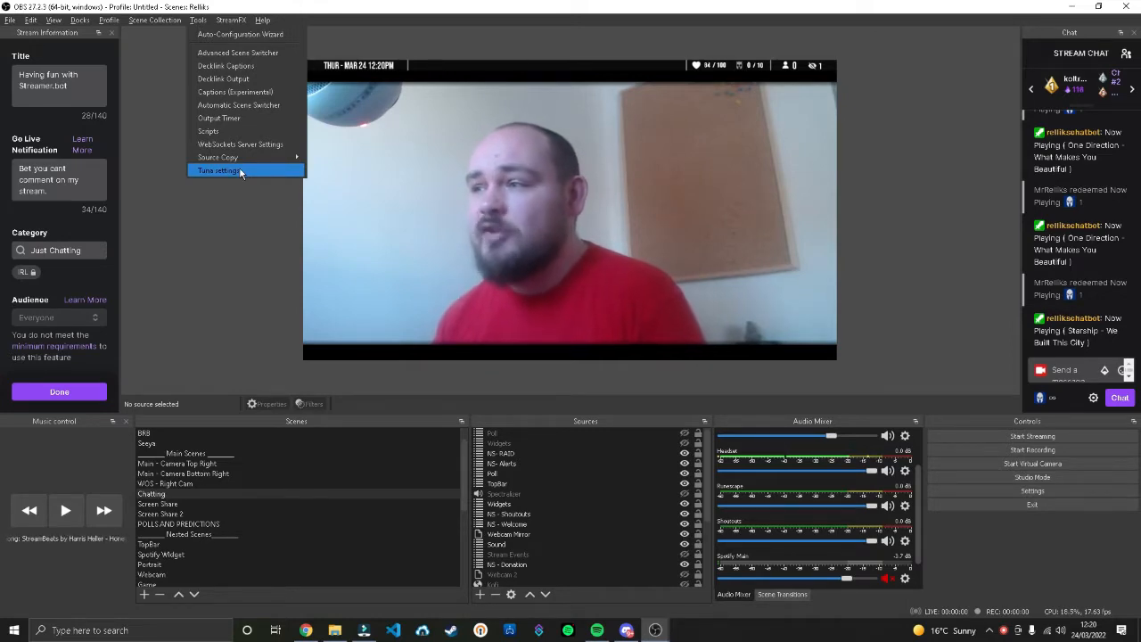
pyautogui.click(218, 171)
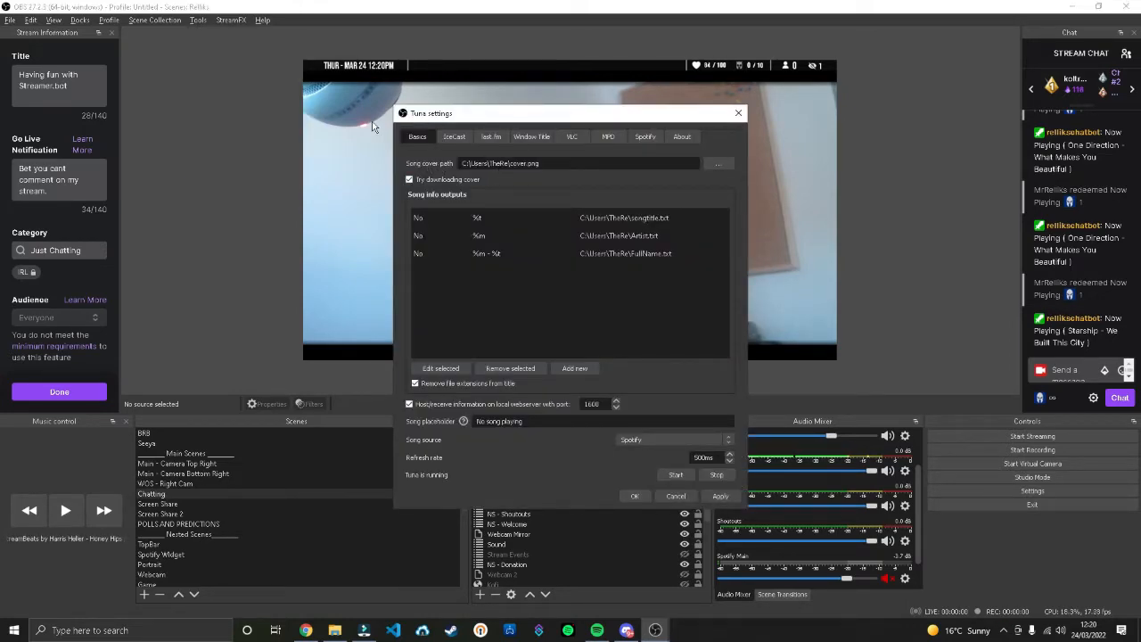
pyautogui.moveTo(474, 253)
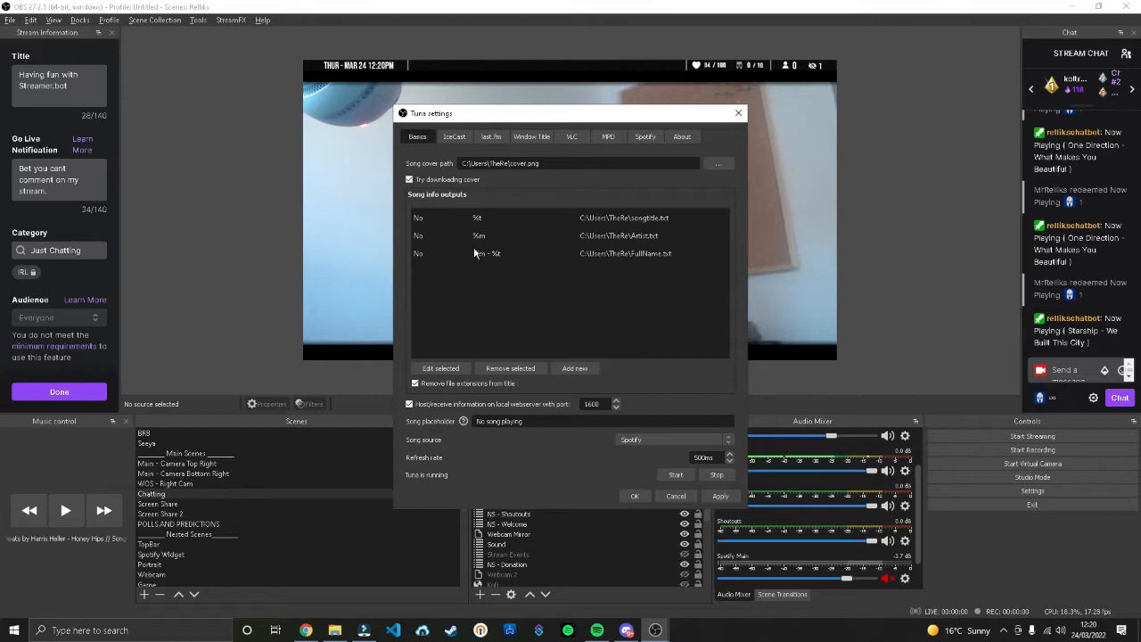
pyautogui.moveTo(556, 251)
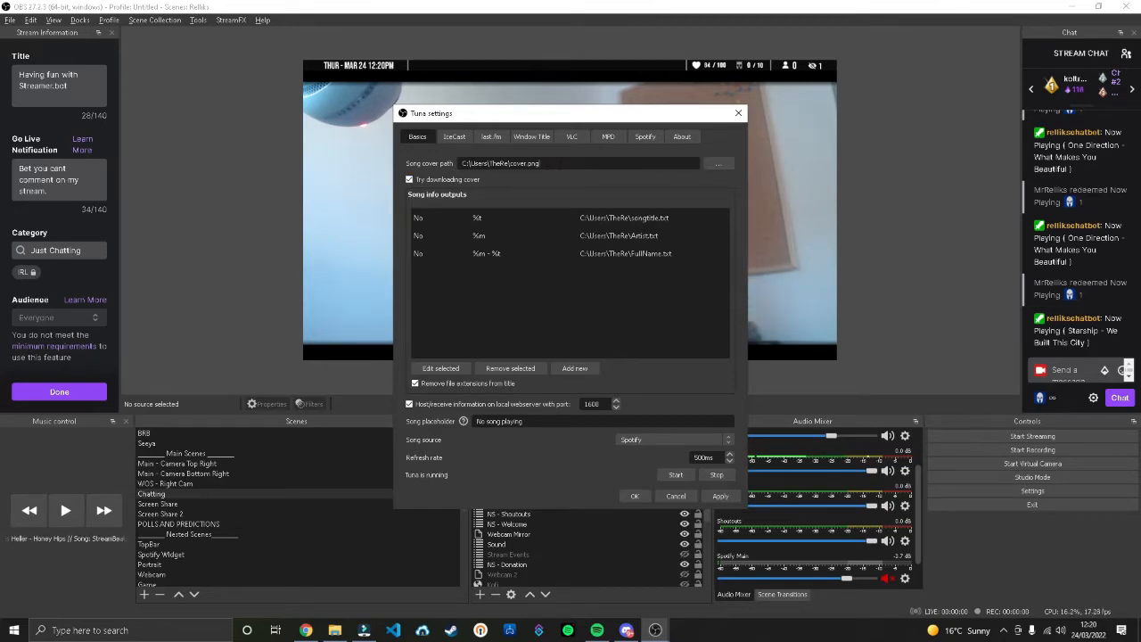
pyautogui.tripleClick(577, 165)
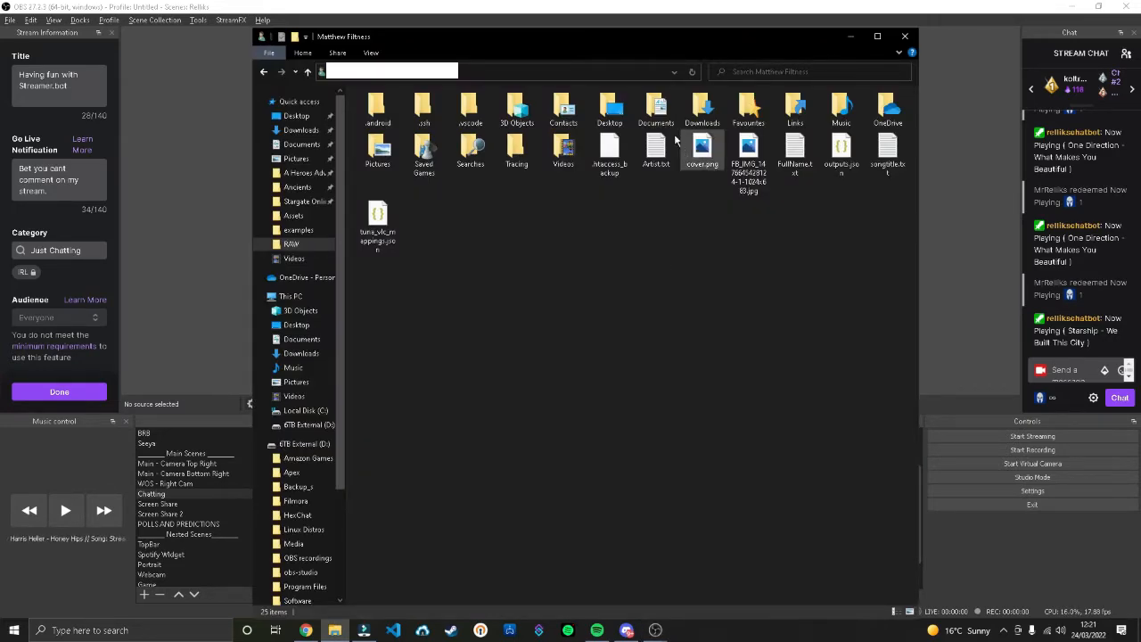
# - Inspect FullName.txt and songtitle.txt in the output folder, then close the folder window
pyautogui.click(795, 153)
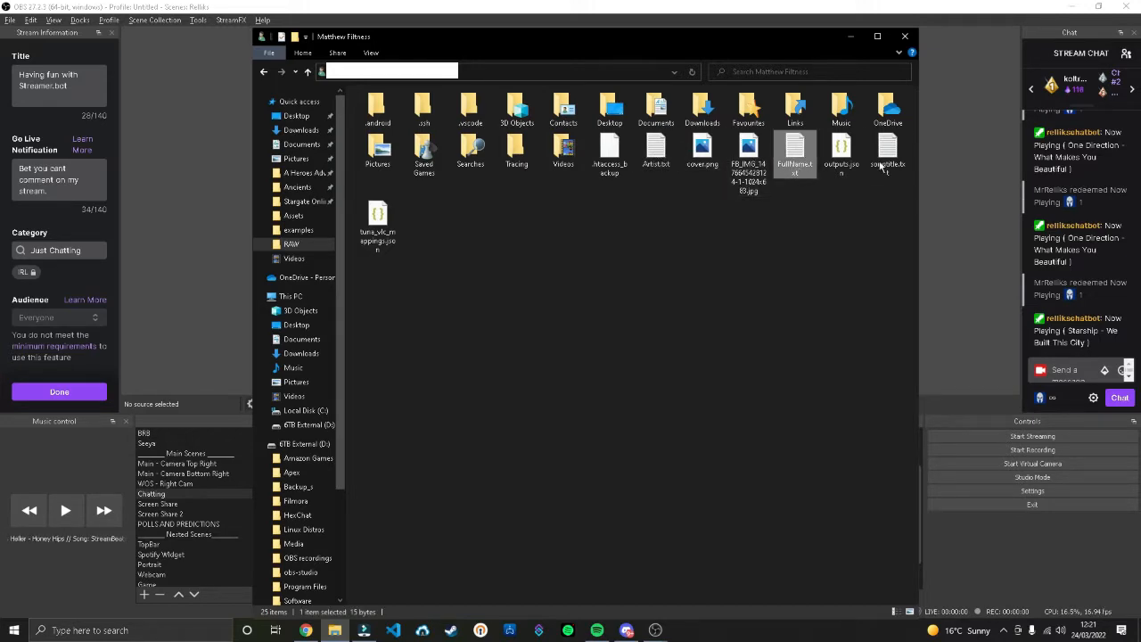
pyautogui.click(888, 153)
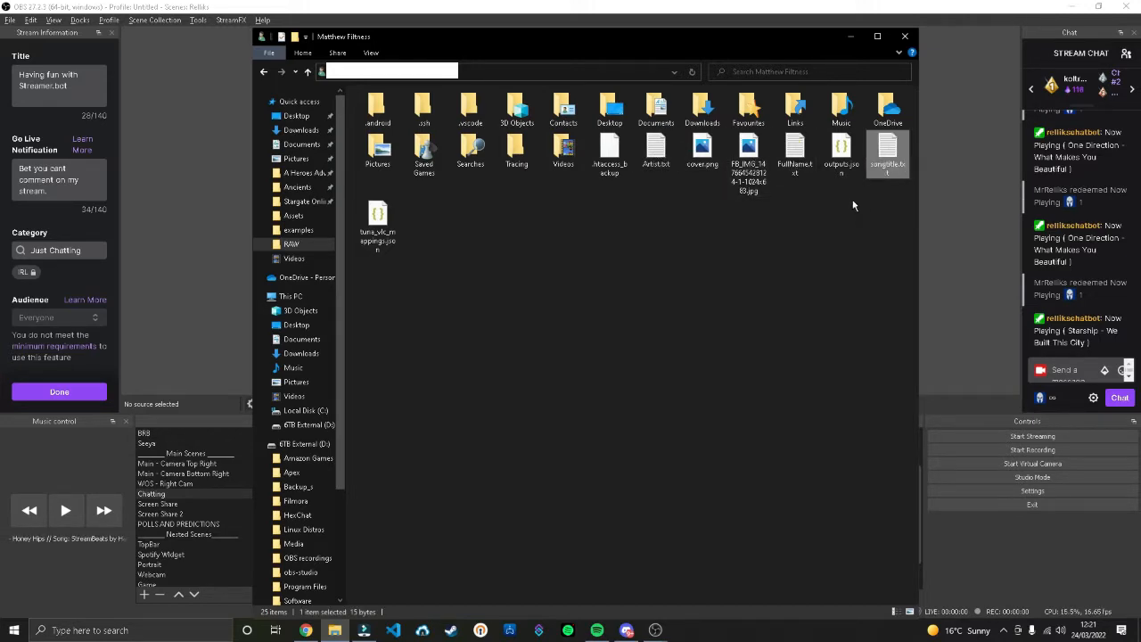
pyautogui.click(702, 152)
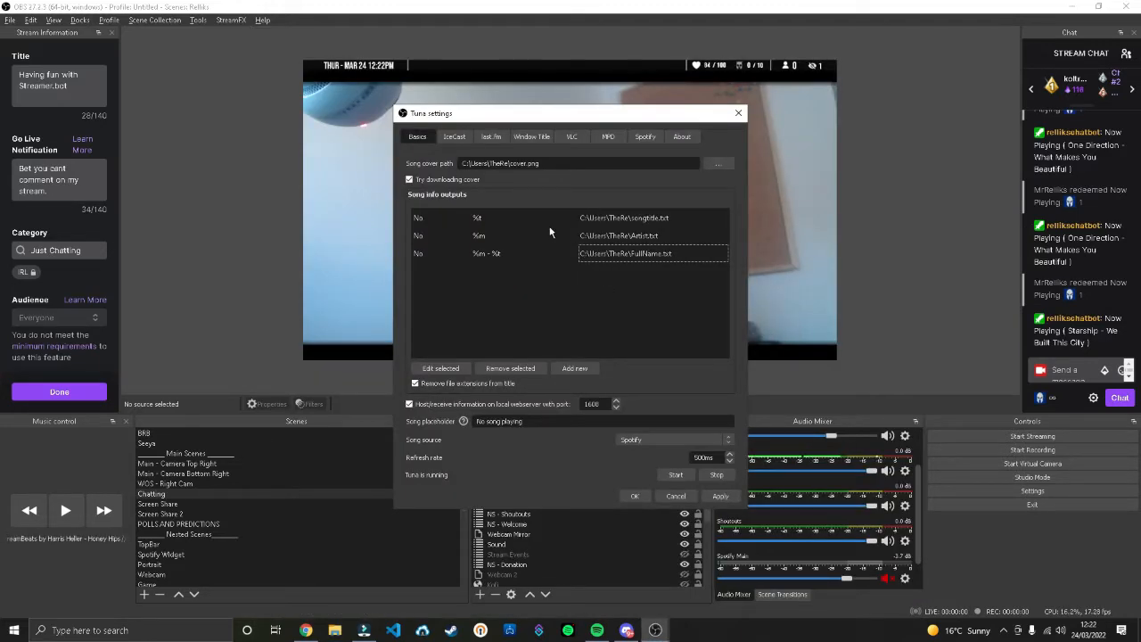
# - Edit the song title output to write format %t into songtitle.txt
pyautogui.click(571, 218)
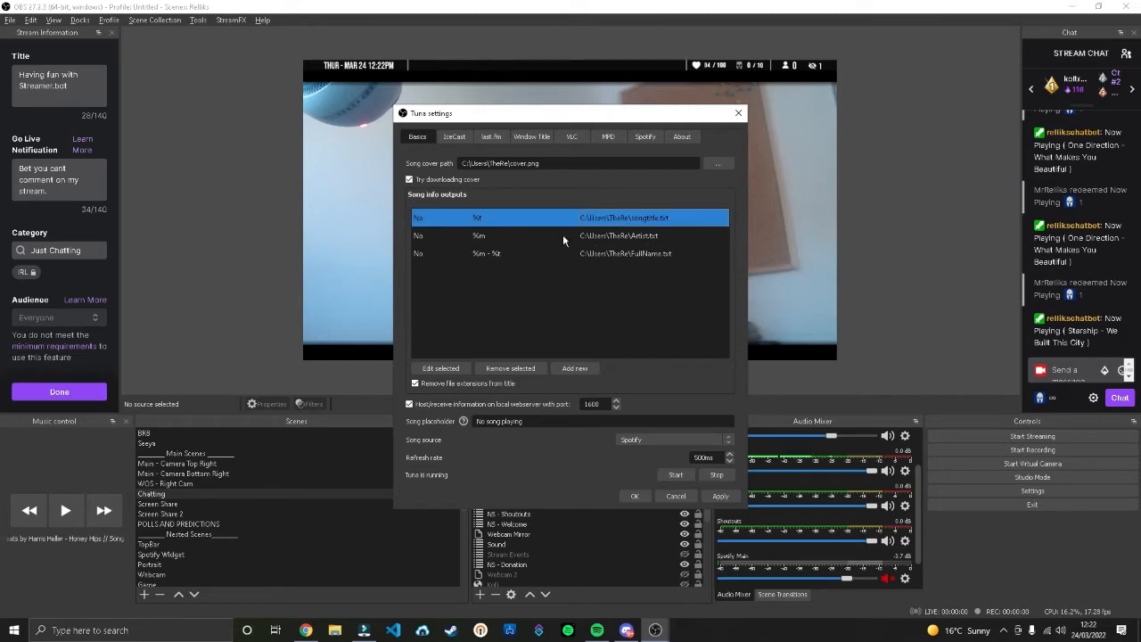
pyautogui.moveTo(531, 216)
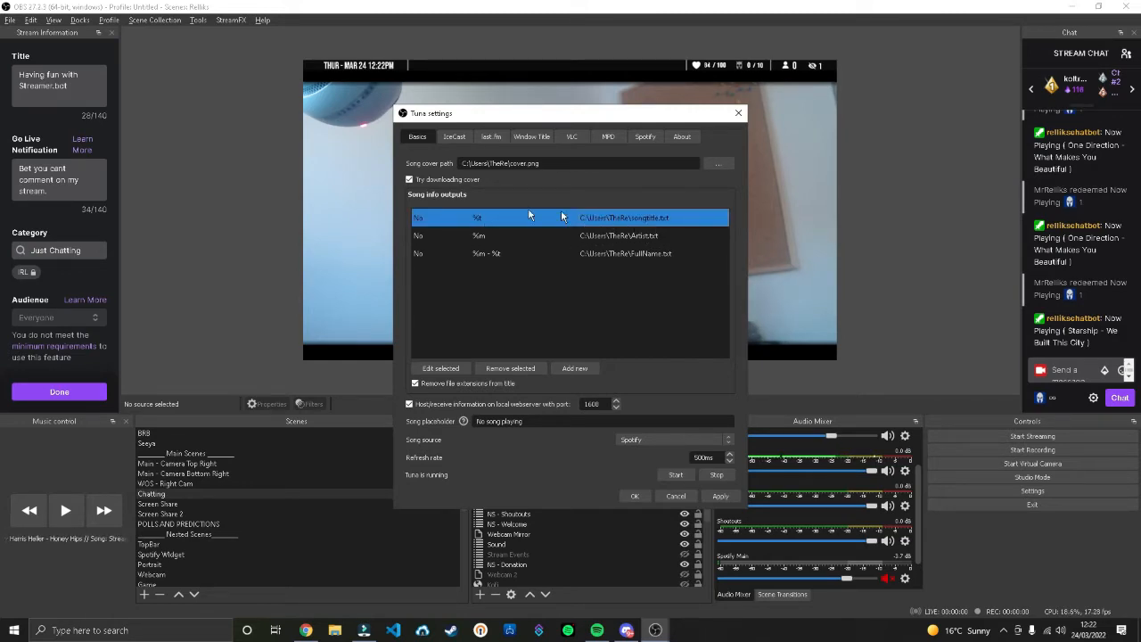
pyautogui.click(440, 367)
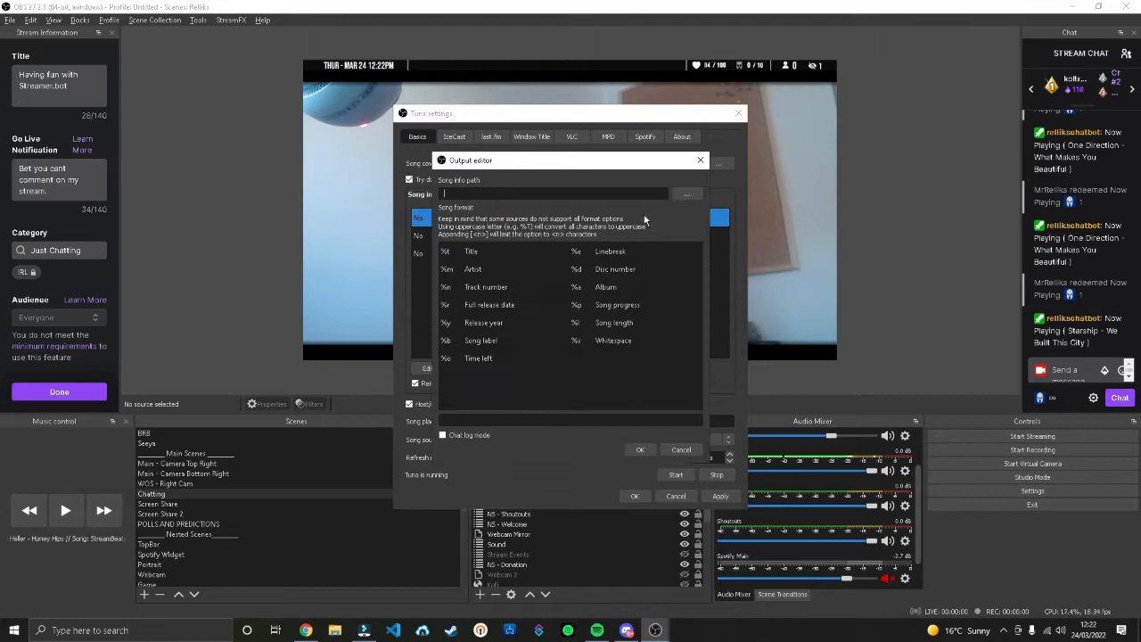
pyautogui.click(688, 192)
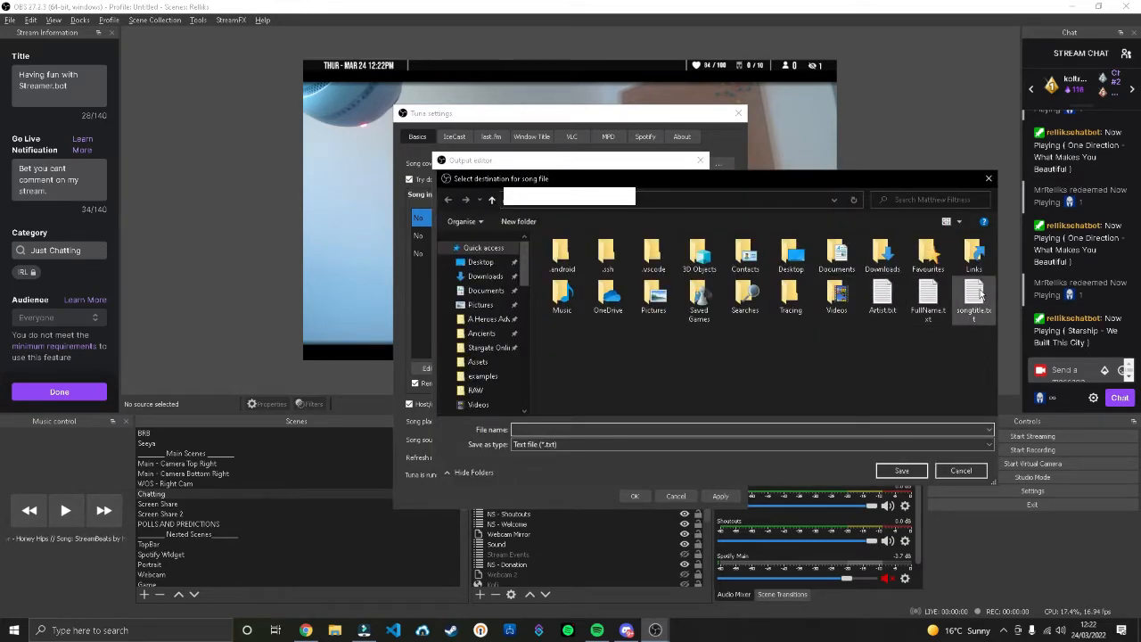
pyautogui.click(902, 471)
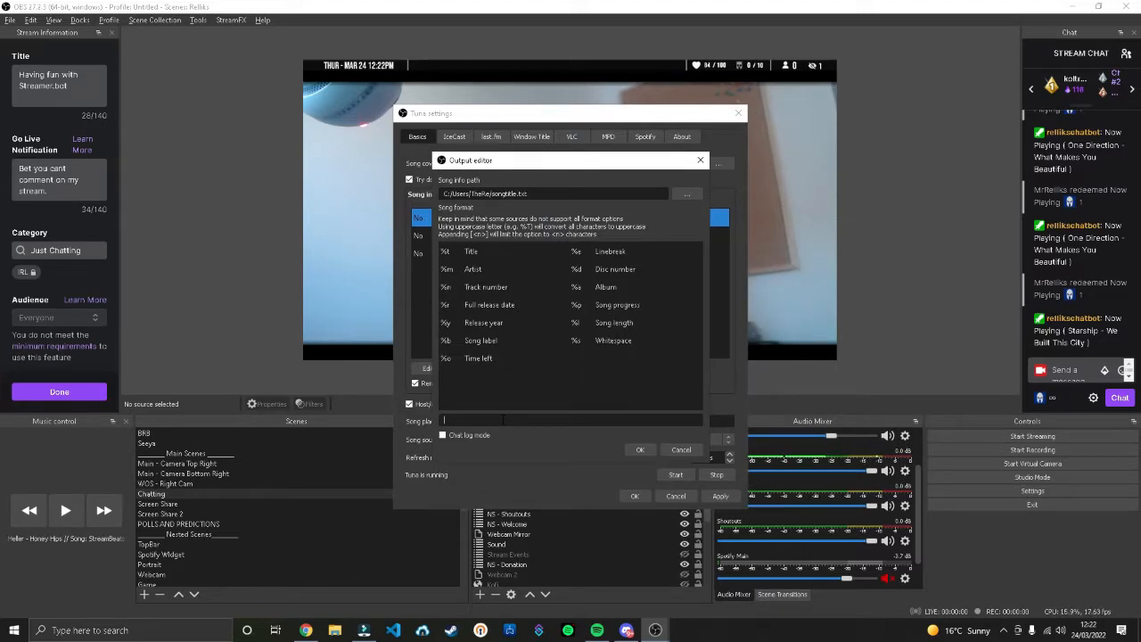
pyautogui.write('%t')
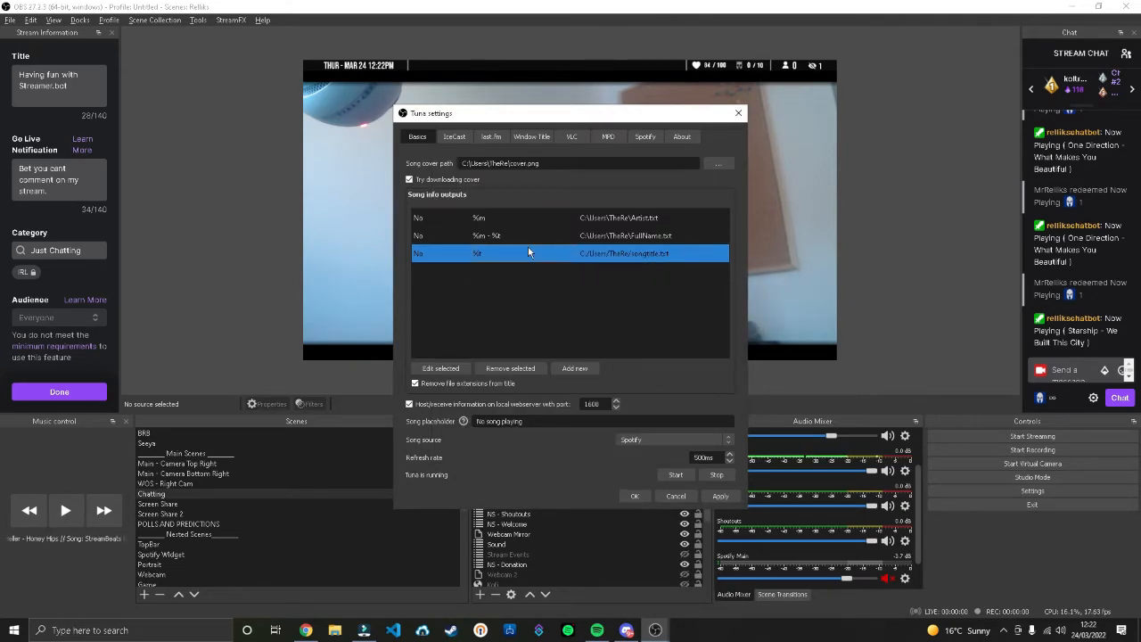
pyautogui.moveTo(538, 239)
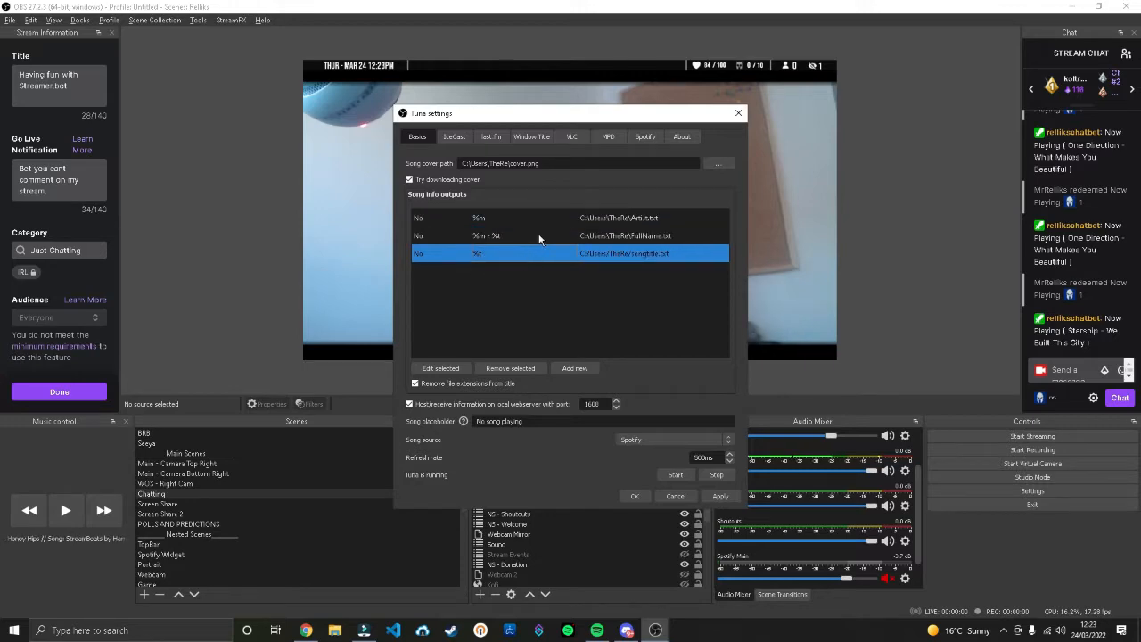
pyautogui.click(478, 236)
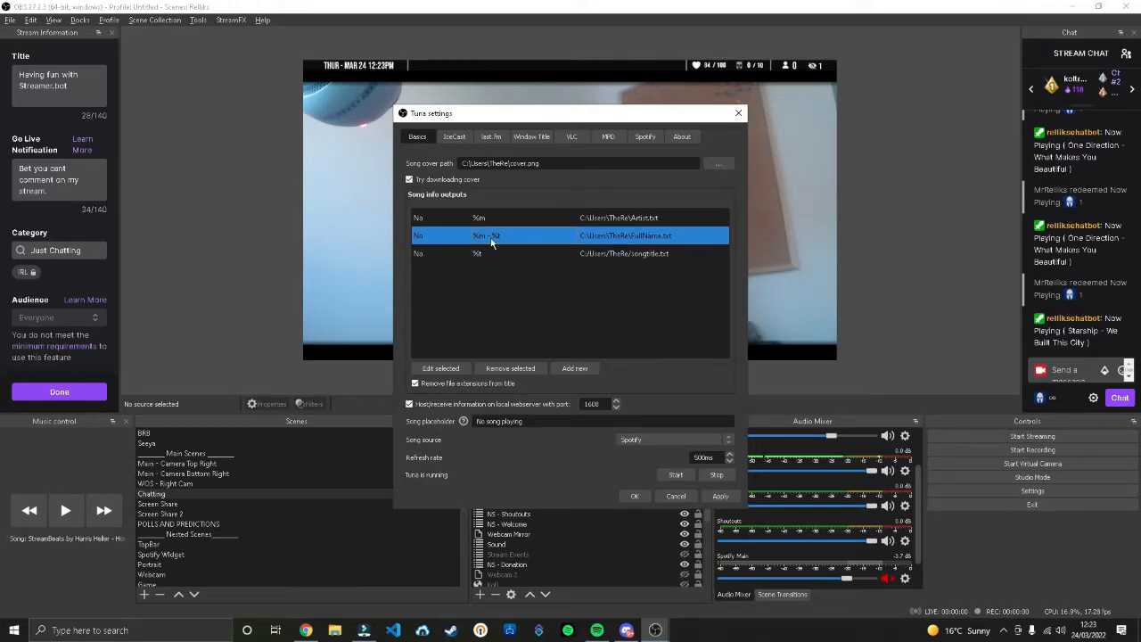
pyautogui.moveTo(557, 242)
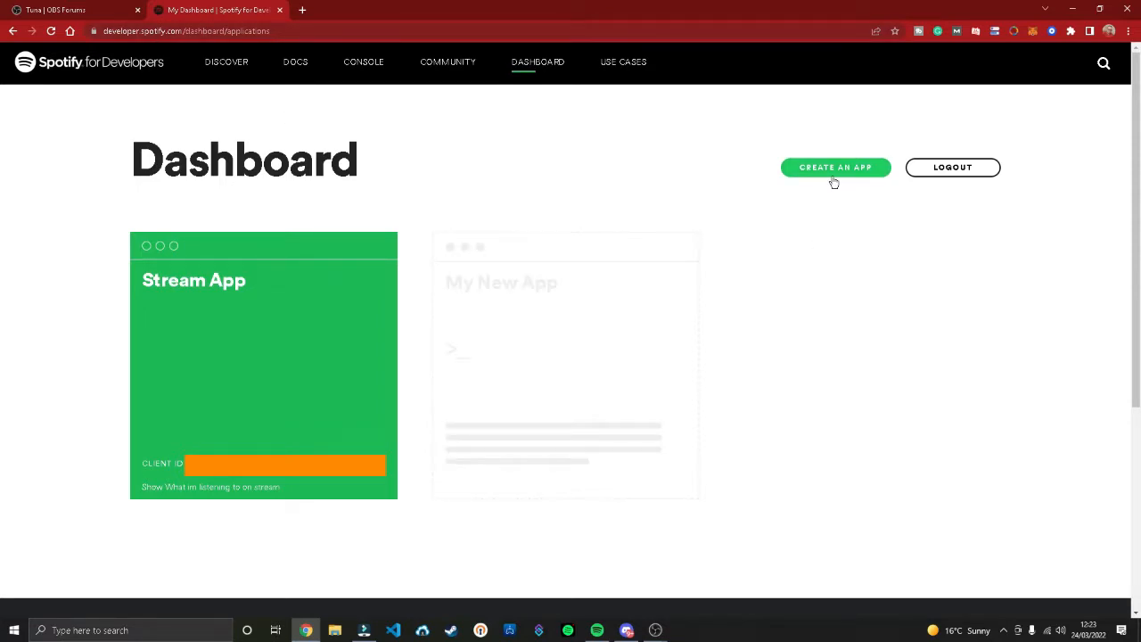
# - Create a new Spotify developer app, accepting the terms, and reveal its client secret
pyautogui.click(834, 168)
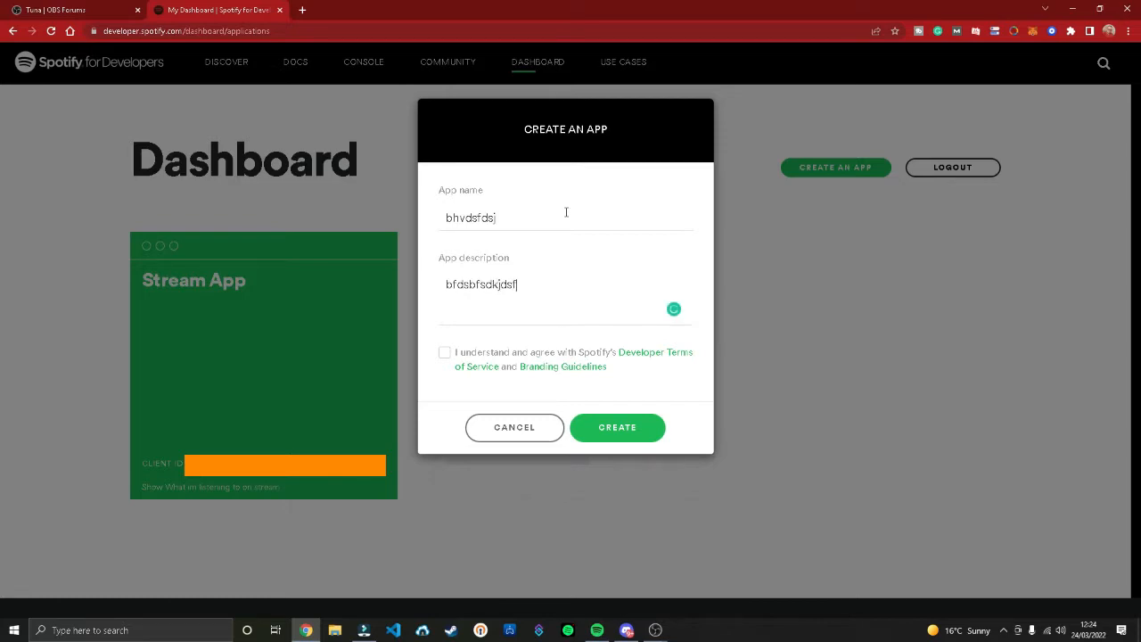
pyautogui.click(446, 352)
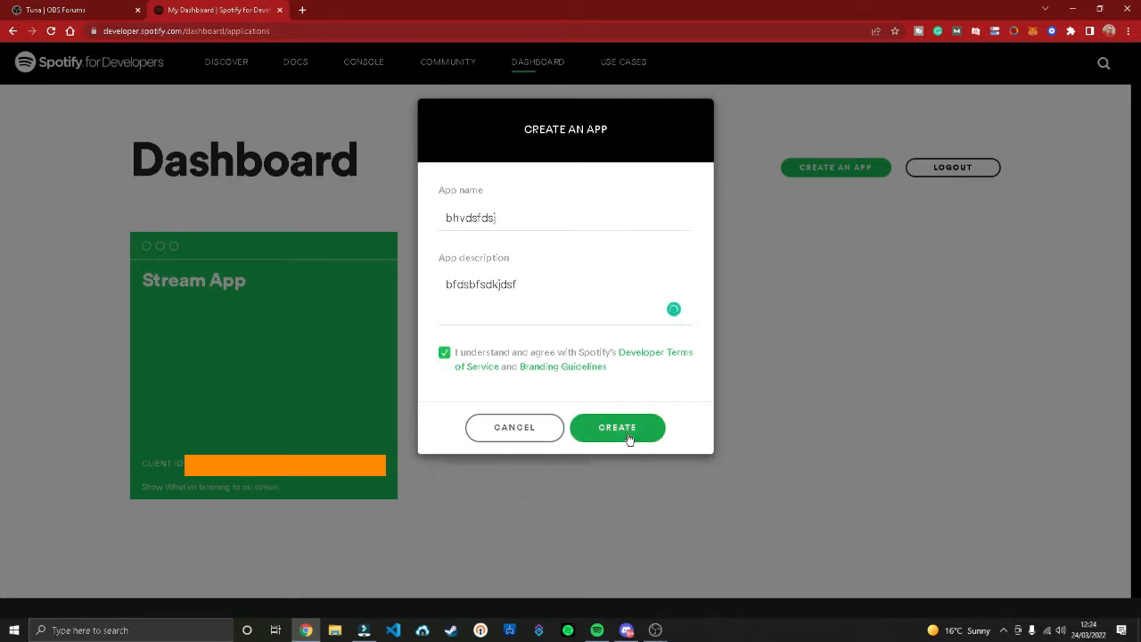
pyautogui.click(617, 428)
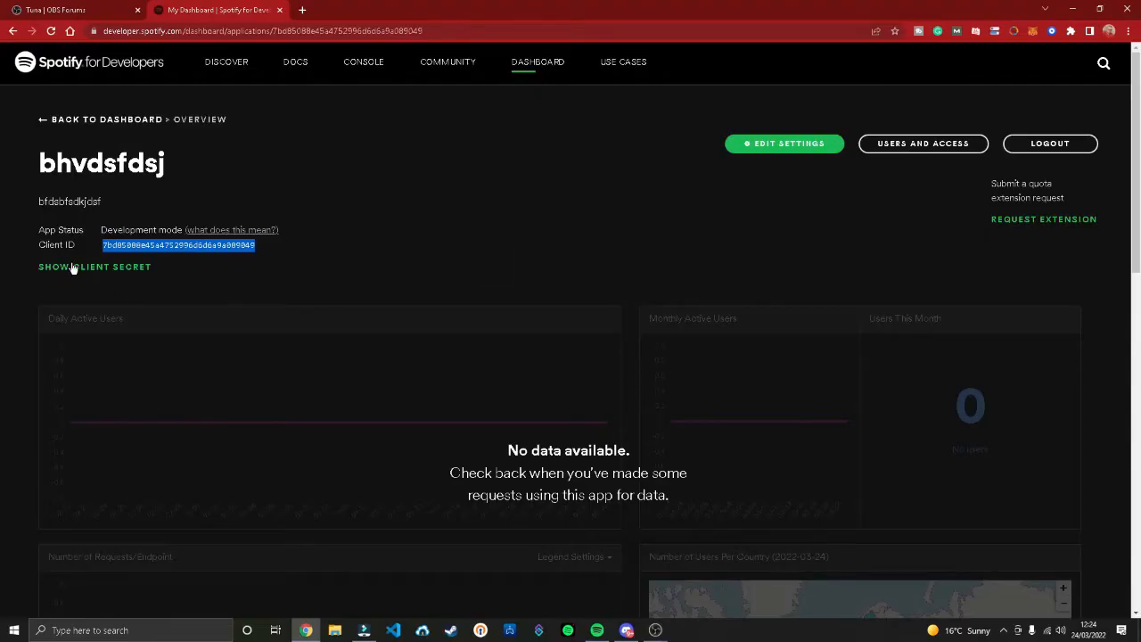
pyautogui.click(94, 267)
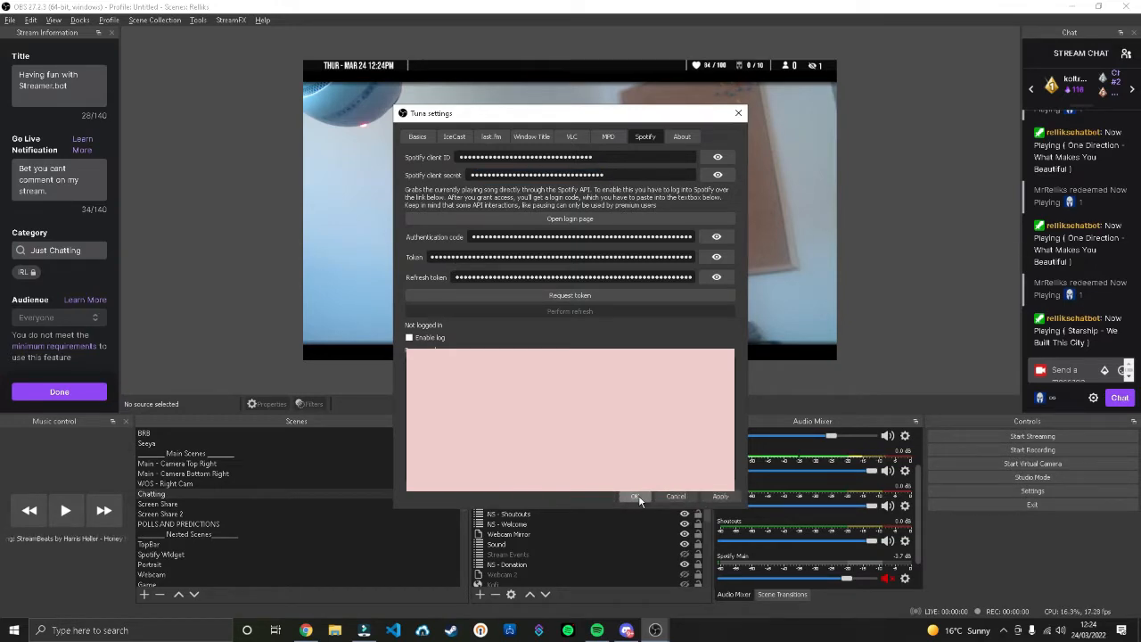
# - Save Tuna's Spotify connection with the filled-in credentials and tokens
pyautogui.click(635, 495)
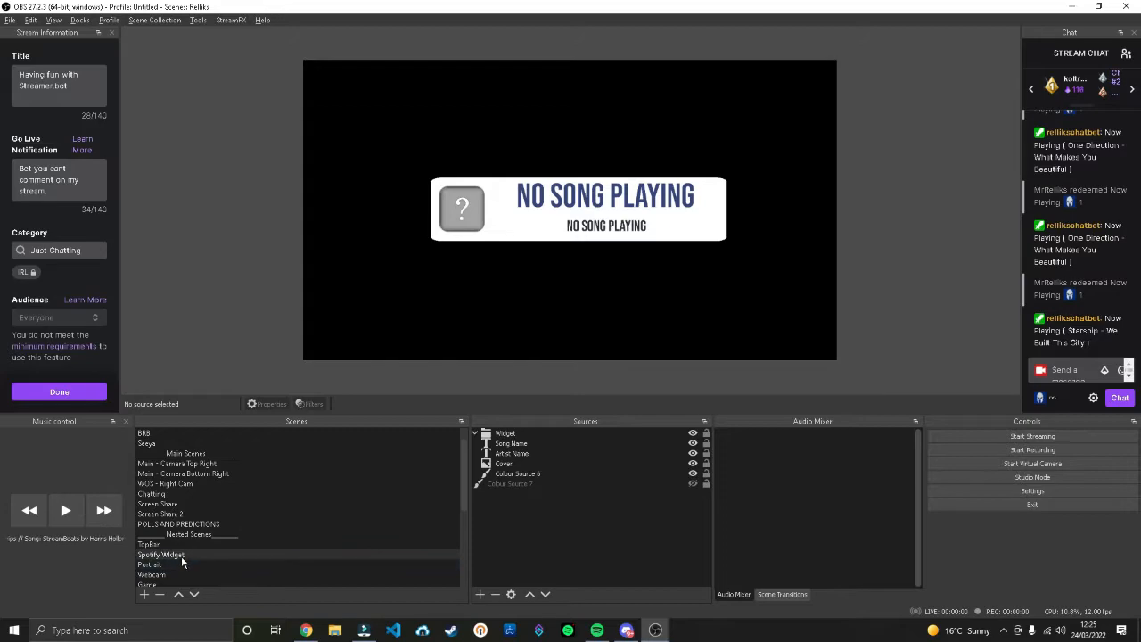
# - Add a new image source to the Spotify Widget scene for the cover
pyautogui.click(160, 553)
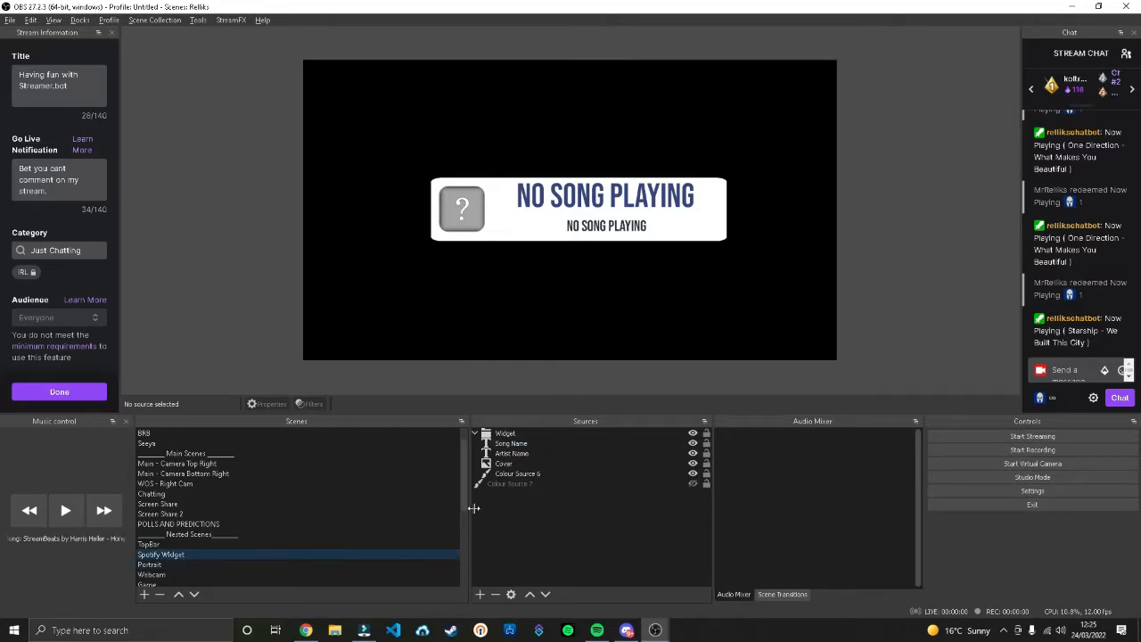
pyautogui.rightClick(502, 475)
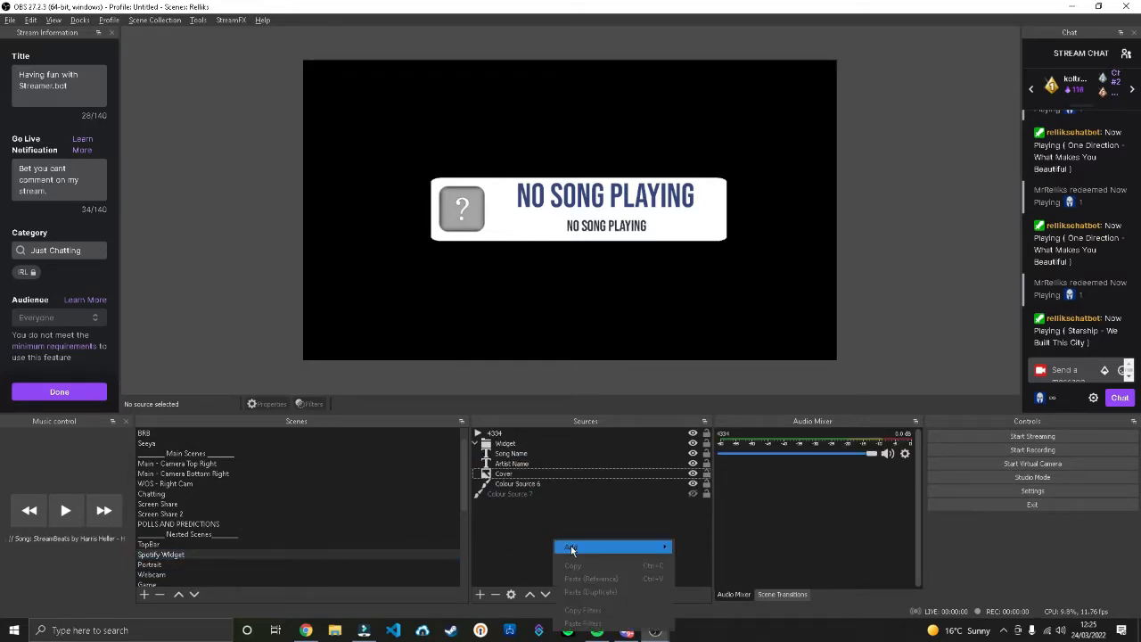
pyautogui.click(570, 545)
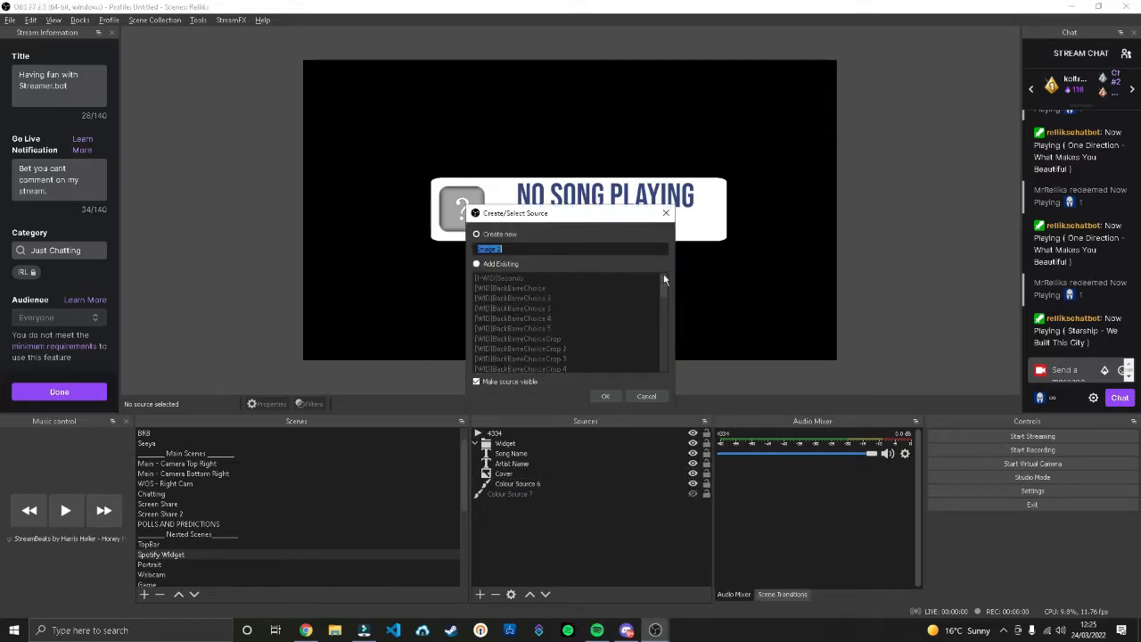
pyautogui.click(606, 396)
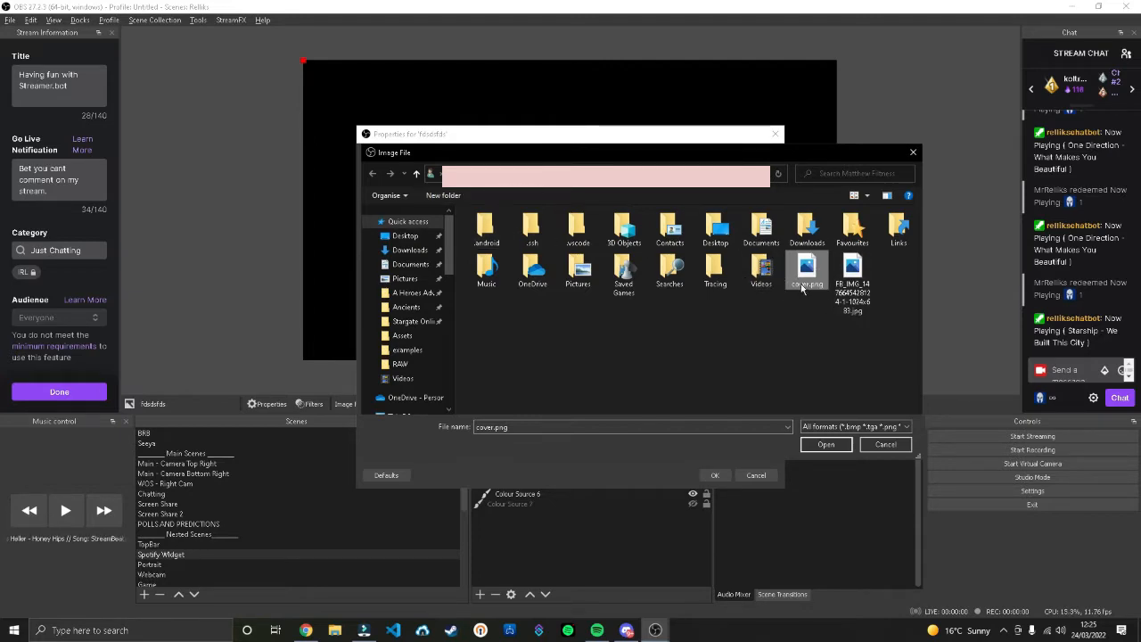
pyautogui.moveTo(806, 271)
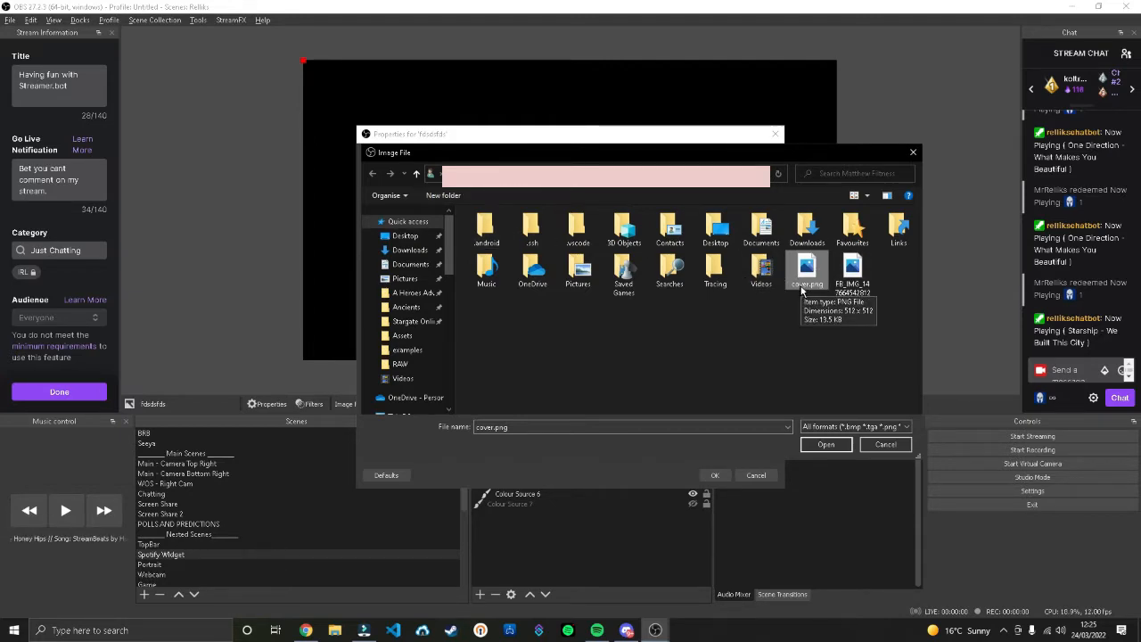
# - Point the Cover image at Tuna's cover.png and Song Name's text at songtitle.txt
pyautogui.click(198, 19)
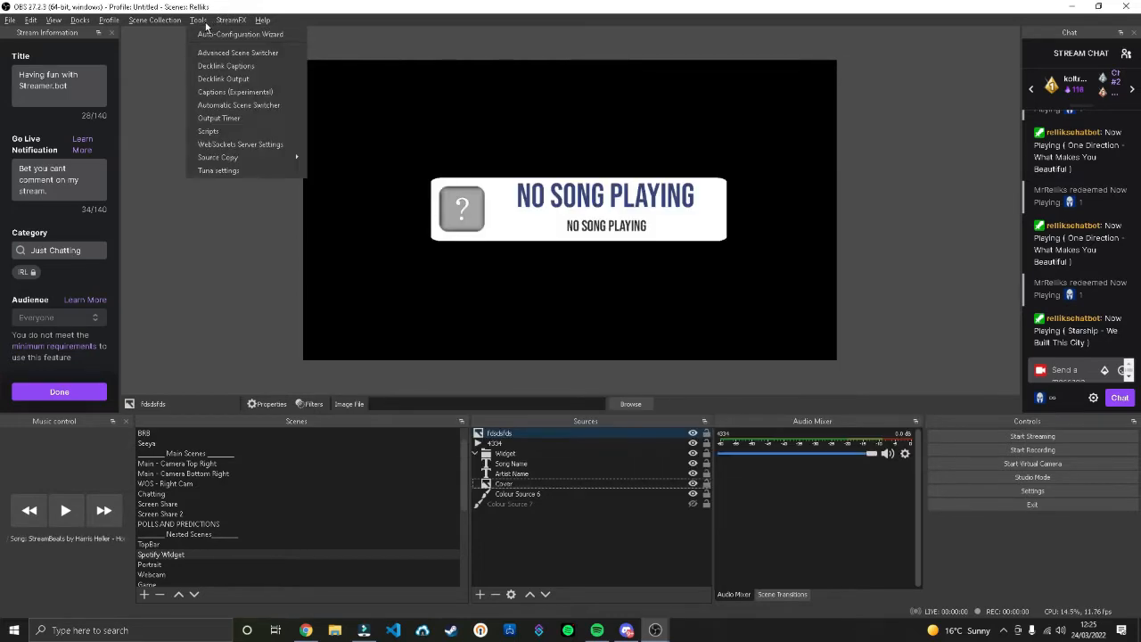
pyautogui.click(217, 171)
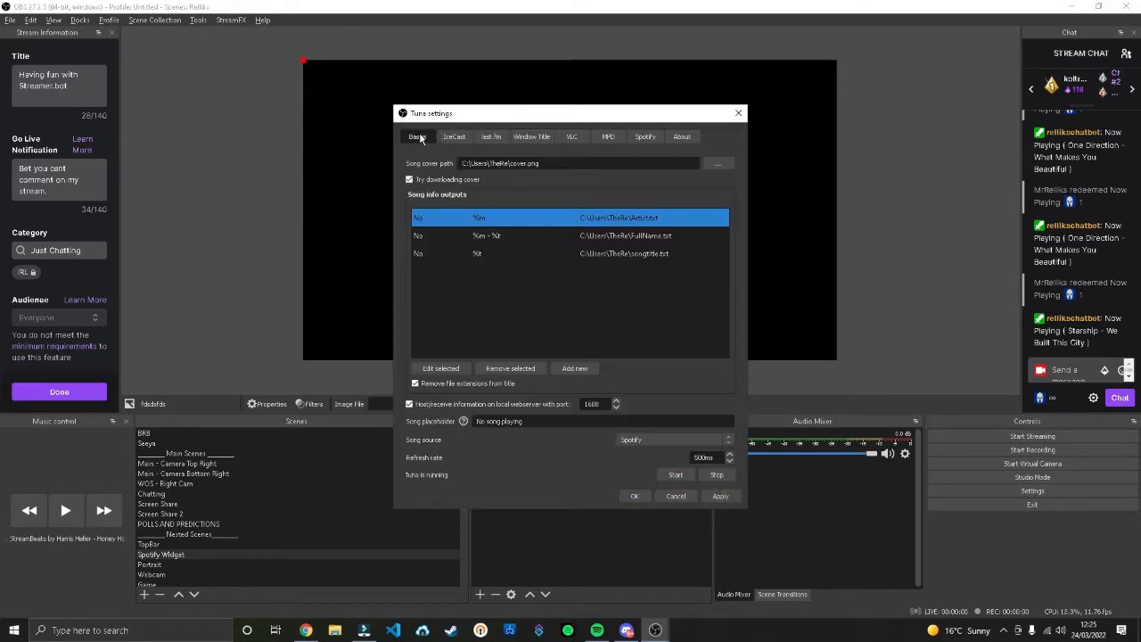
pyautogui.tripleClick(579, 164)
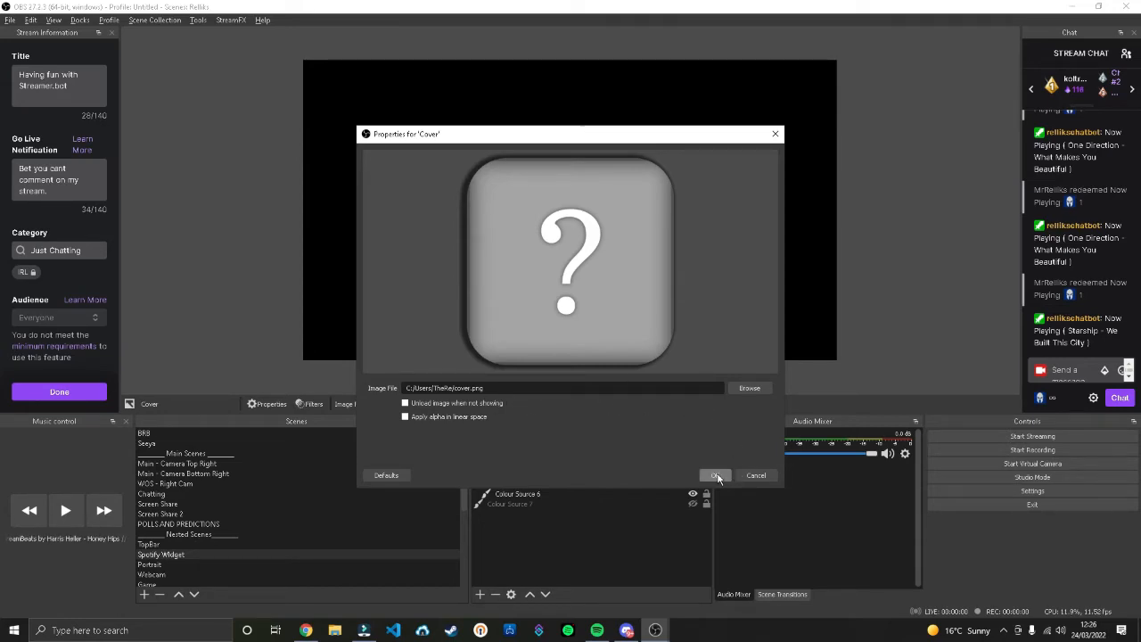
pyautogui.click(717, 474)
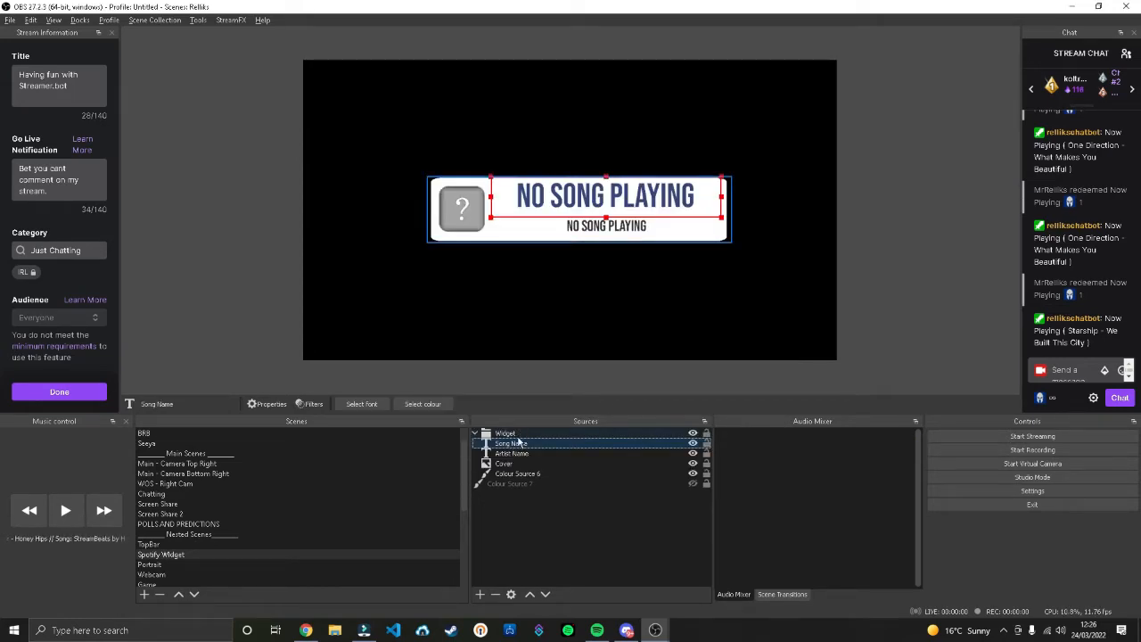
pyautogui.doubleClick(510, 442)
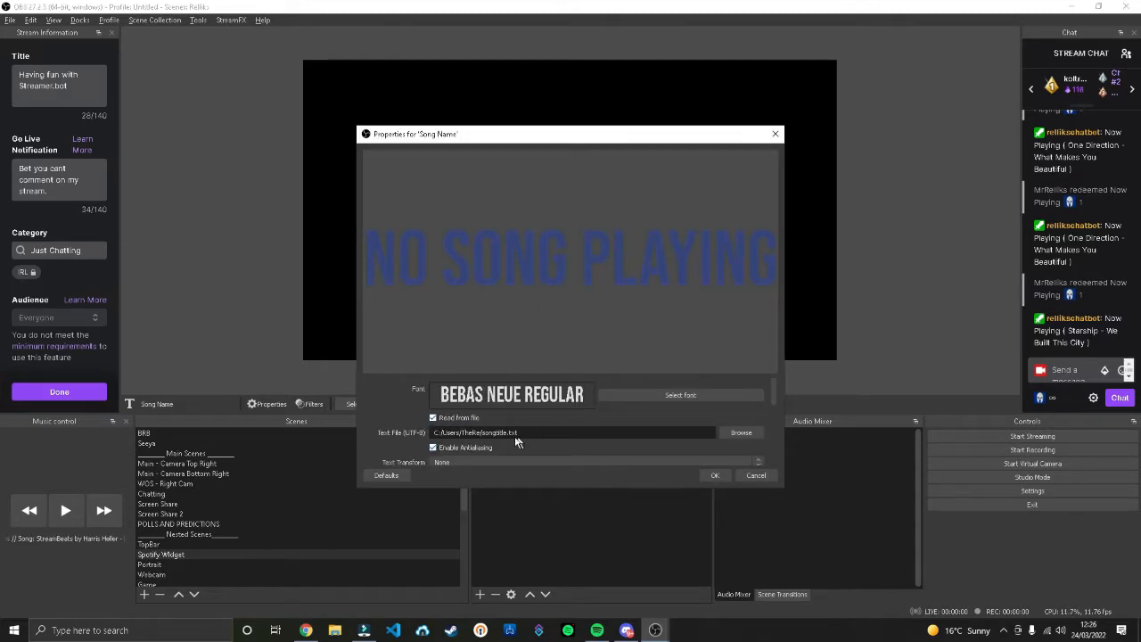
pyautogui.click(742, 433)
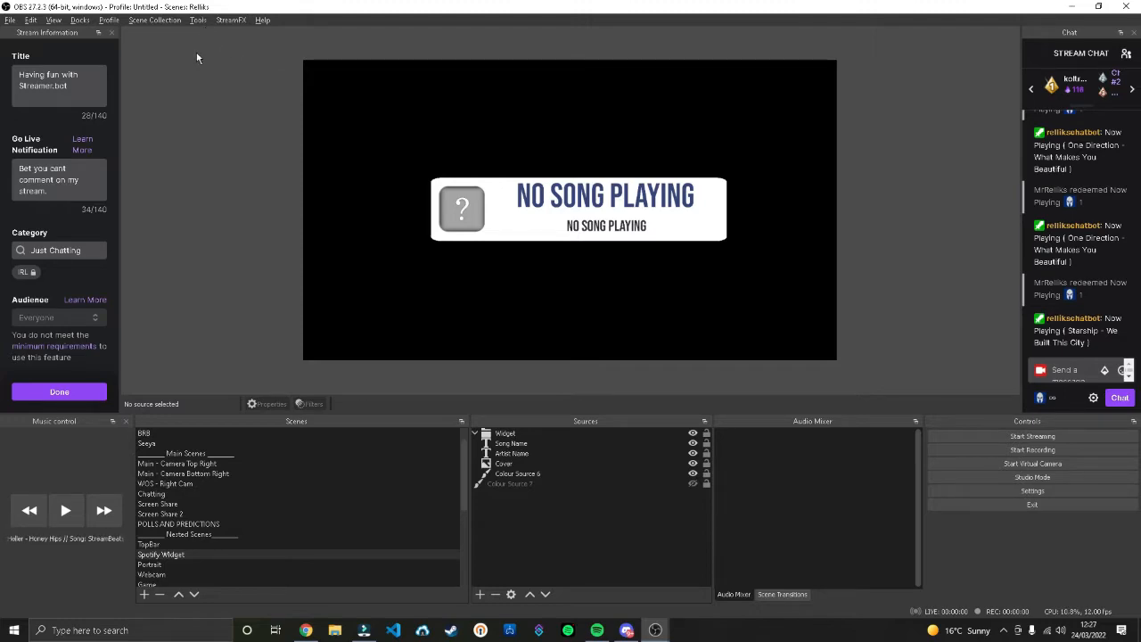
# - Set Tuna's song source to Spotify, then start Tuna tracking the current song
pyautogui.click(232, 20)
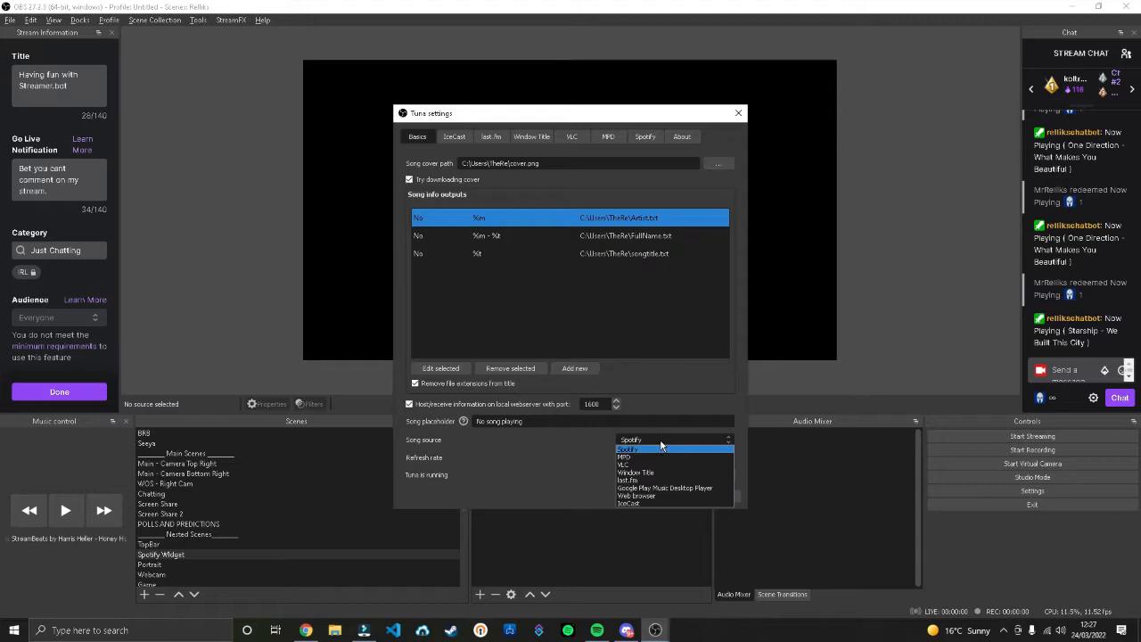
pyautogui.click(631, 450)
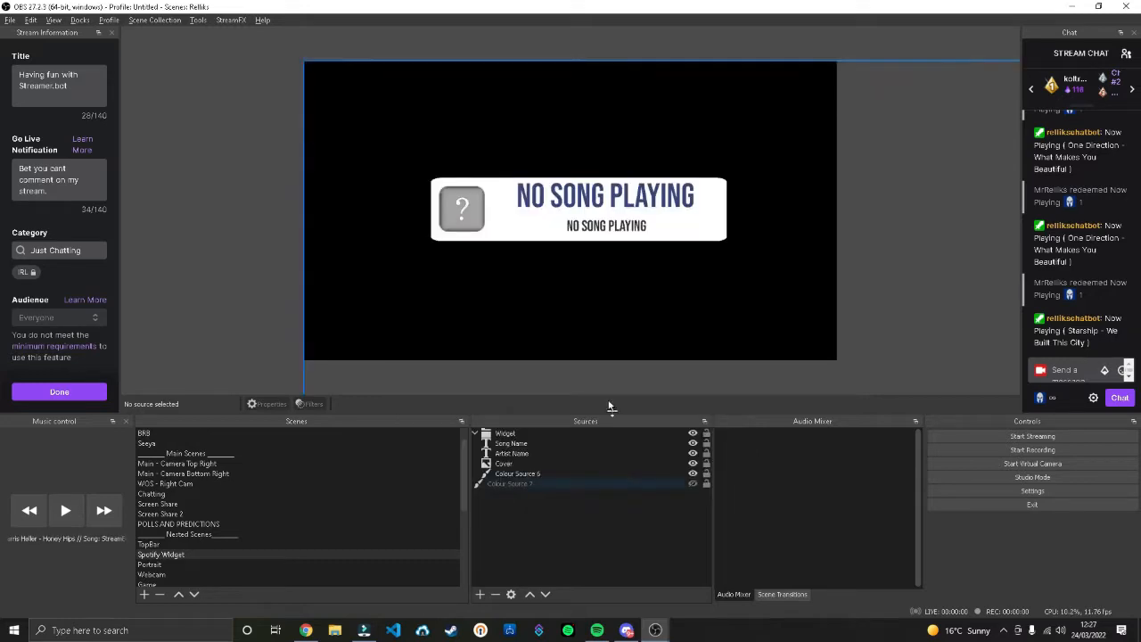
pyautogui.click(510, 484)
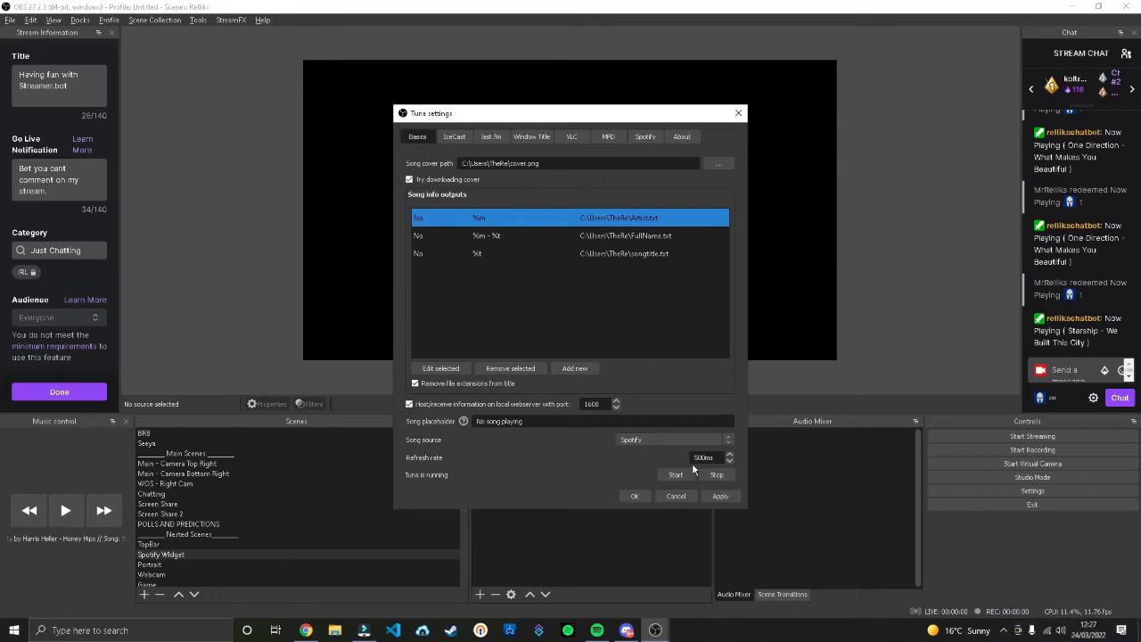
pyautogui.tripleClick(703, 457)
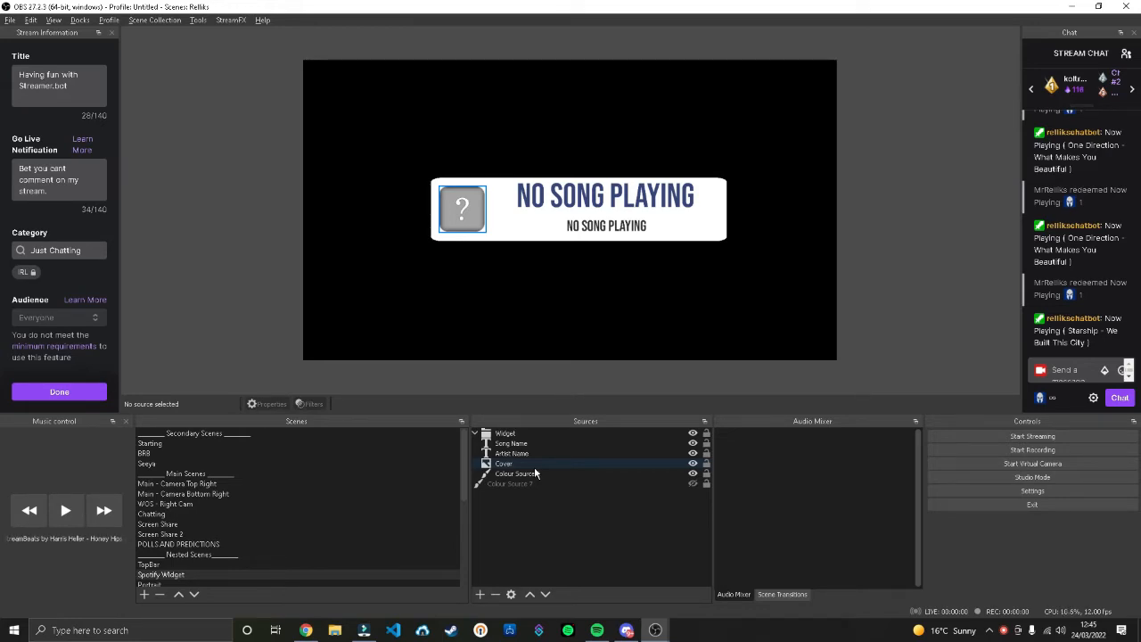
# - Give the Widget group a Slide show transition, then switch to Streamer.bot
pyautogui.click(512, 453)
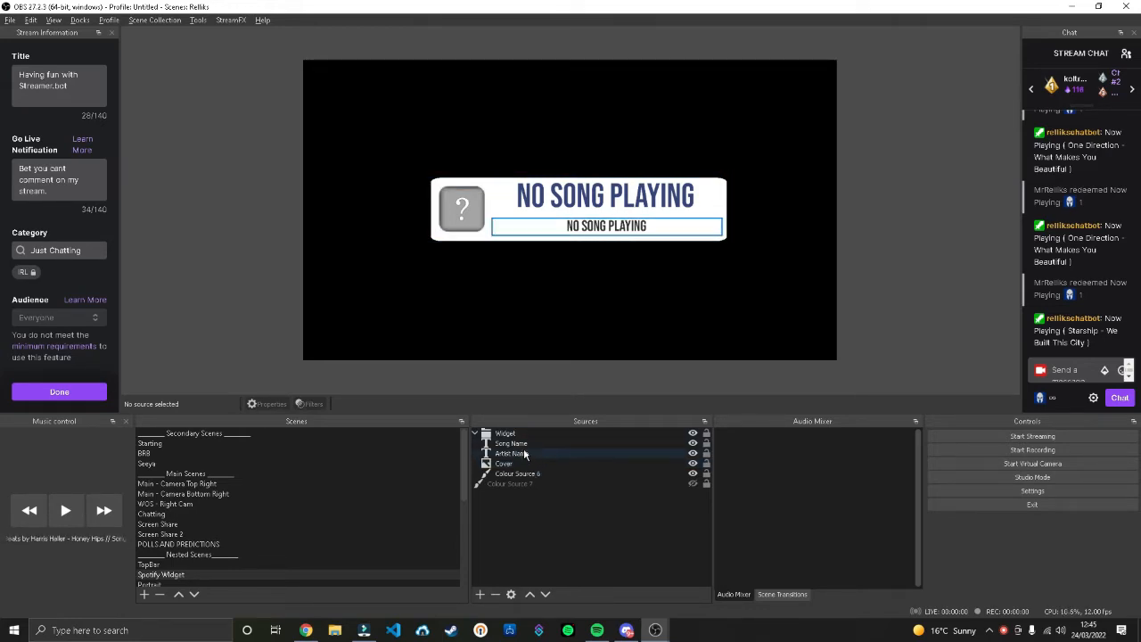
pyautogui.click(506, 434)
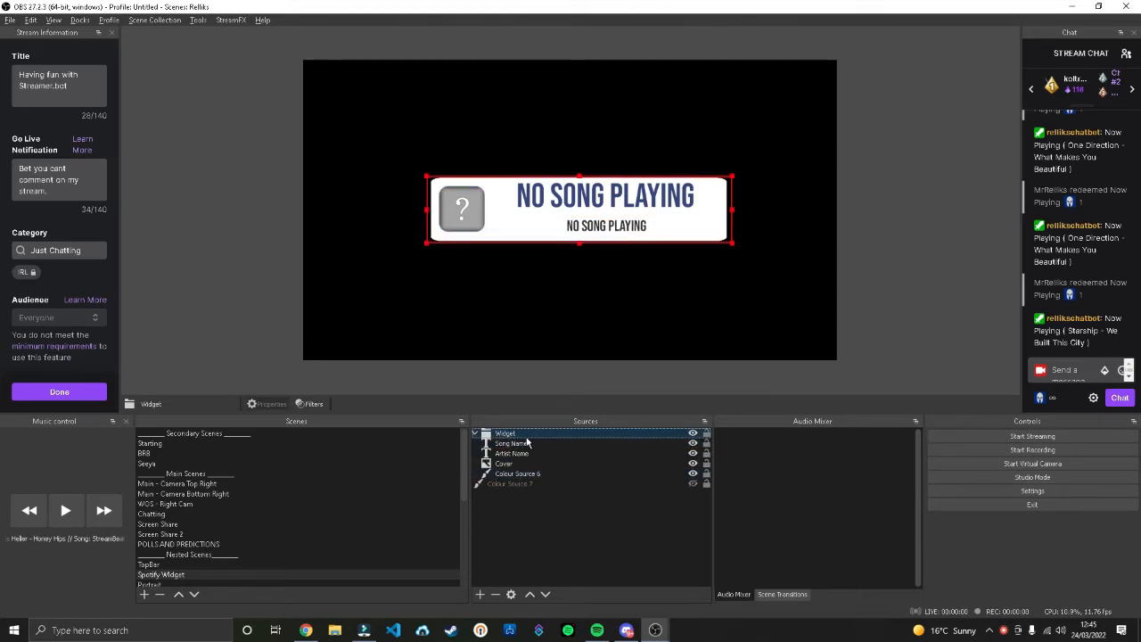
pyautogui.rightClick(505, 433)
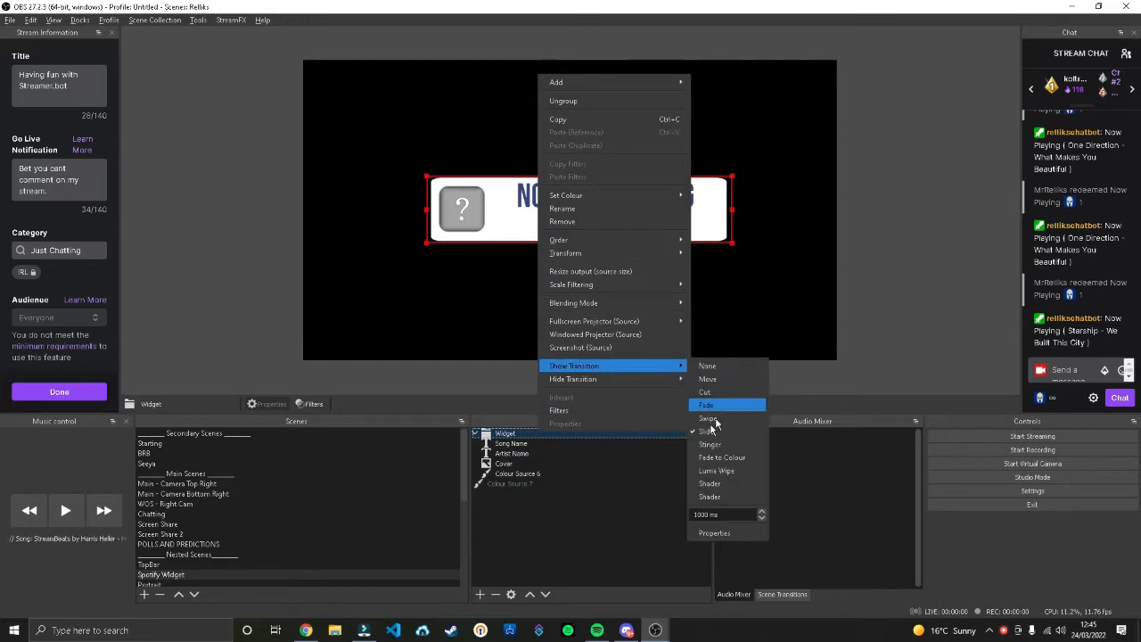
pyautogui.click(446, 268)
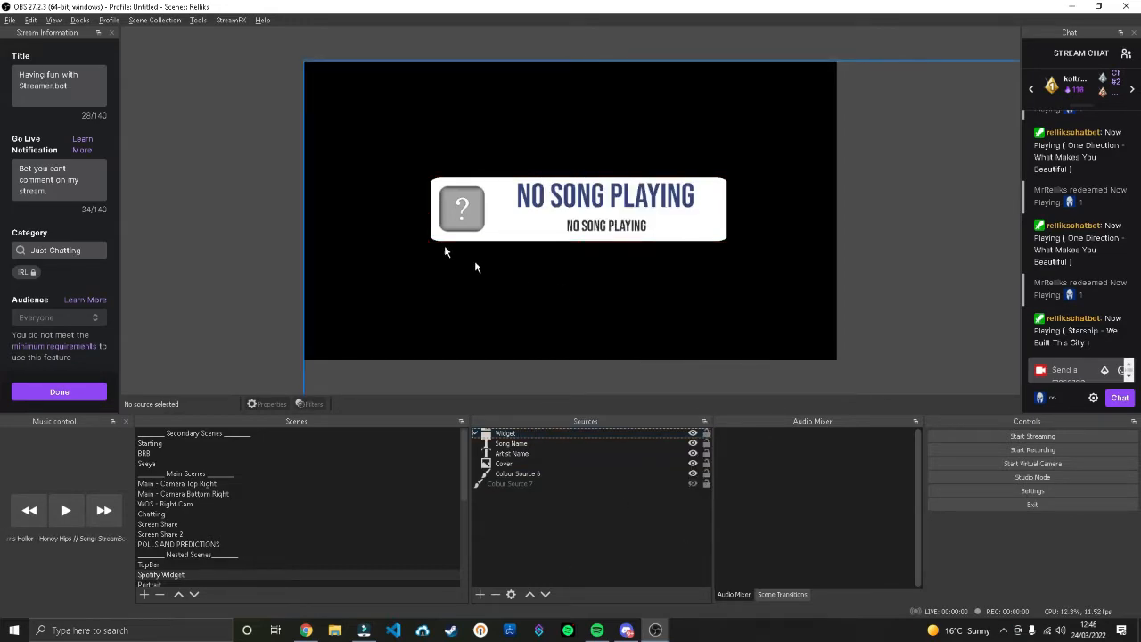
pyautogui.moveTo(528, 293)
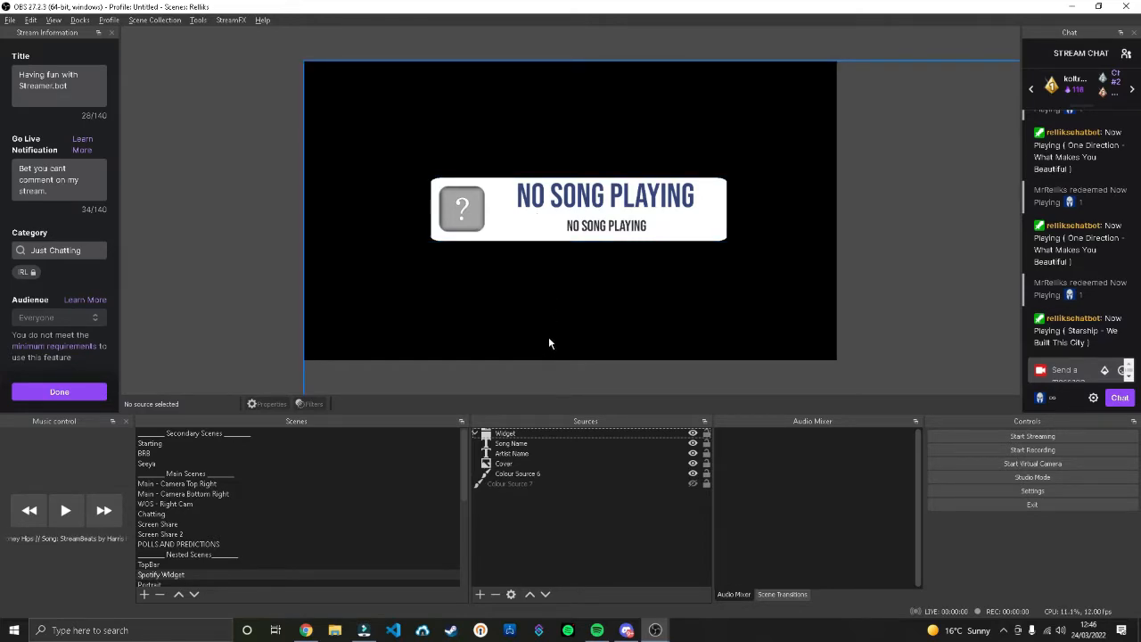
pyautogui.click(656, 632)
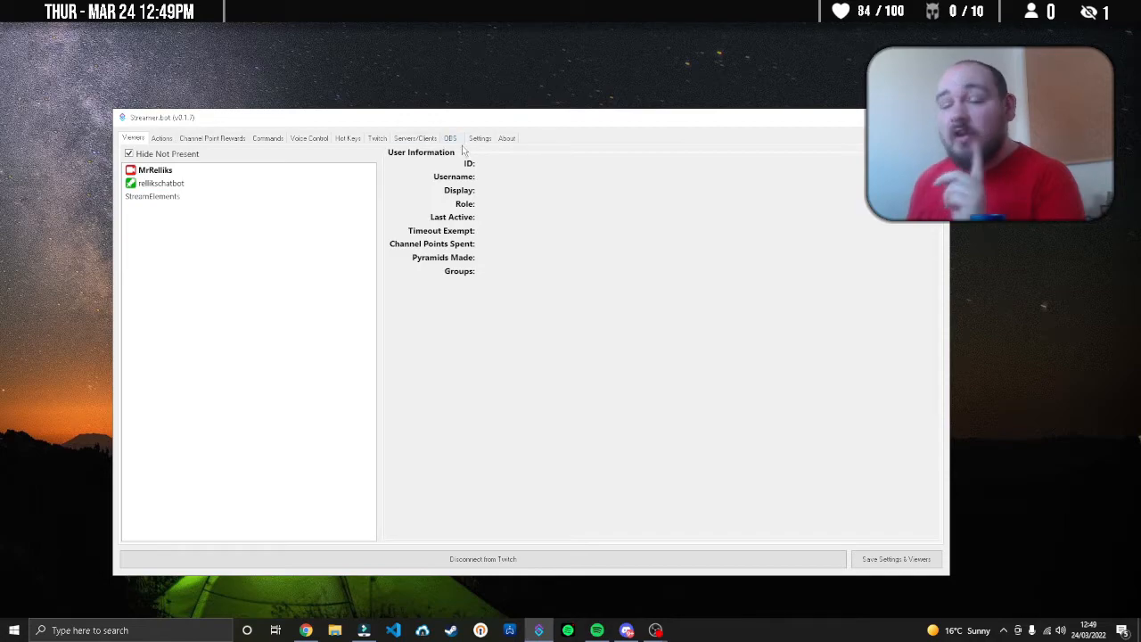
# - Show the File Watcher list in Streamer.bot's settings with the songtitle.txt watcher
pyautogui.click(480, 139)
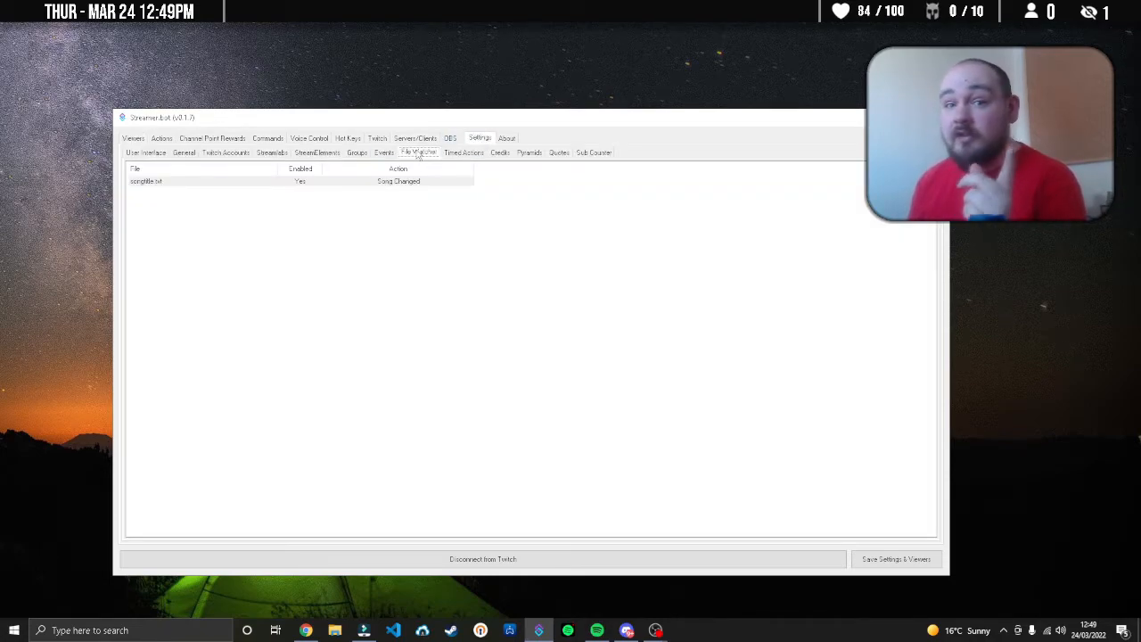
pyautogui.click(146, 182)
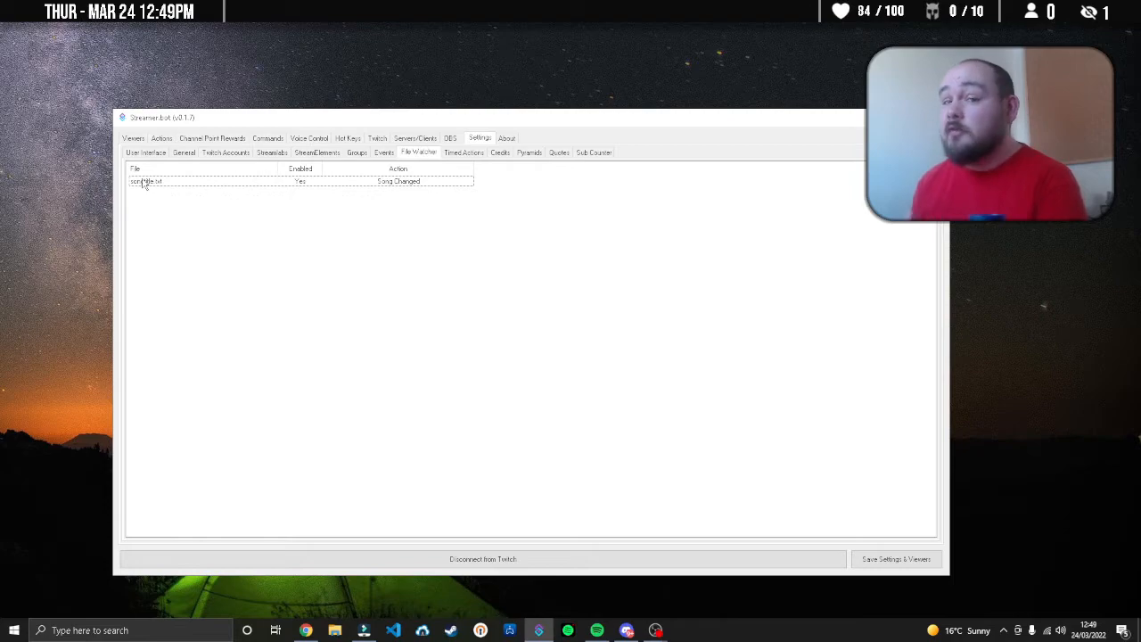
pyautogui.moveTo(142, 187)
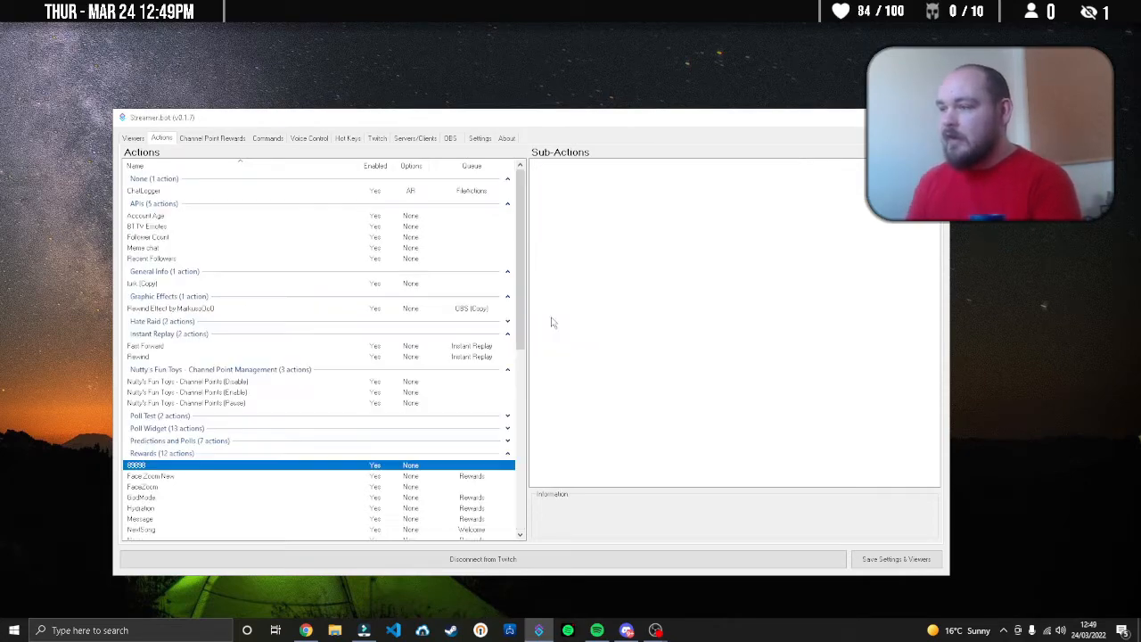
pyautogui.moveTo(546, 326)
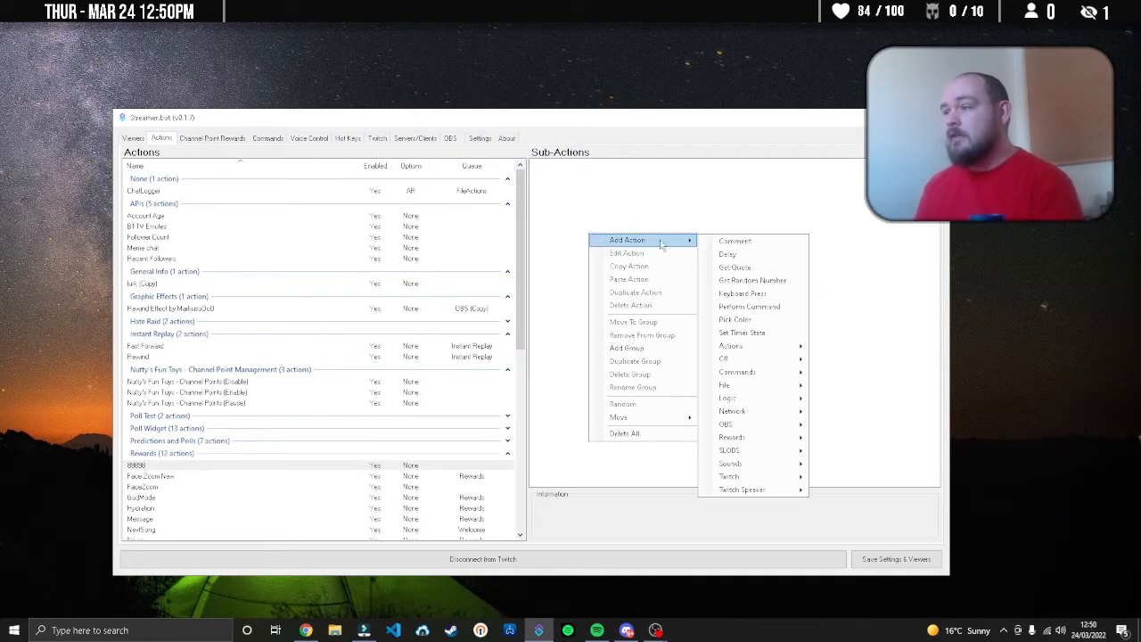
# - Add a Delay, then an OBS Set Source Visibility step showing Widget in the Spotify Widget scene
pyautogui.click(728, 254)
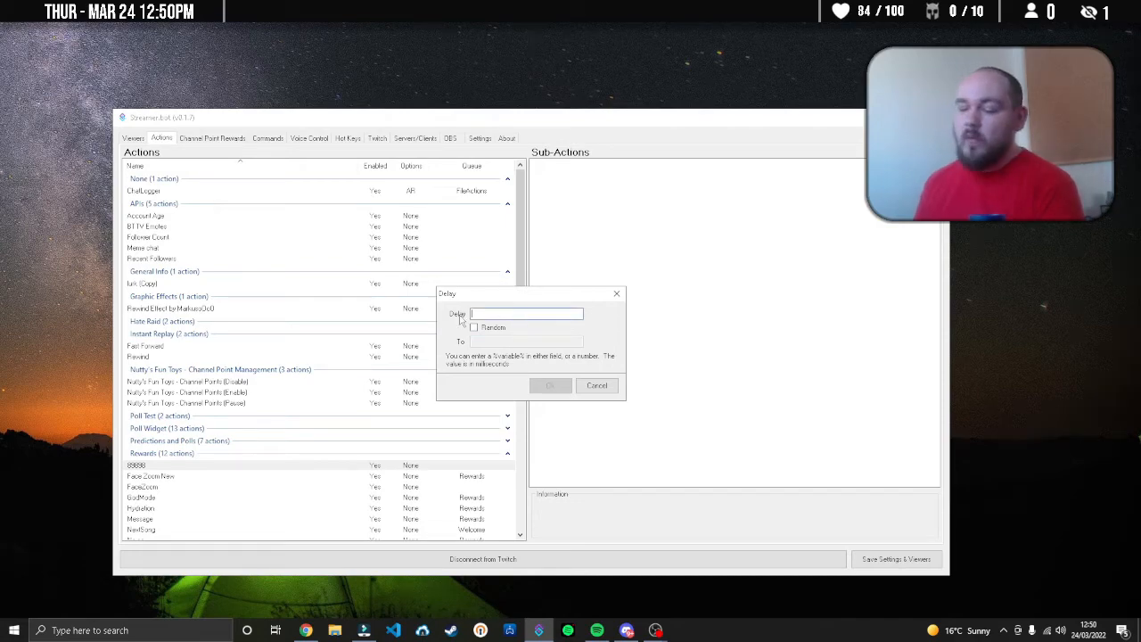
pyautogui.click(549, 385)
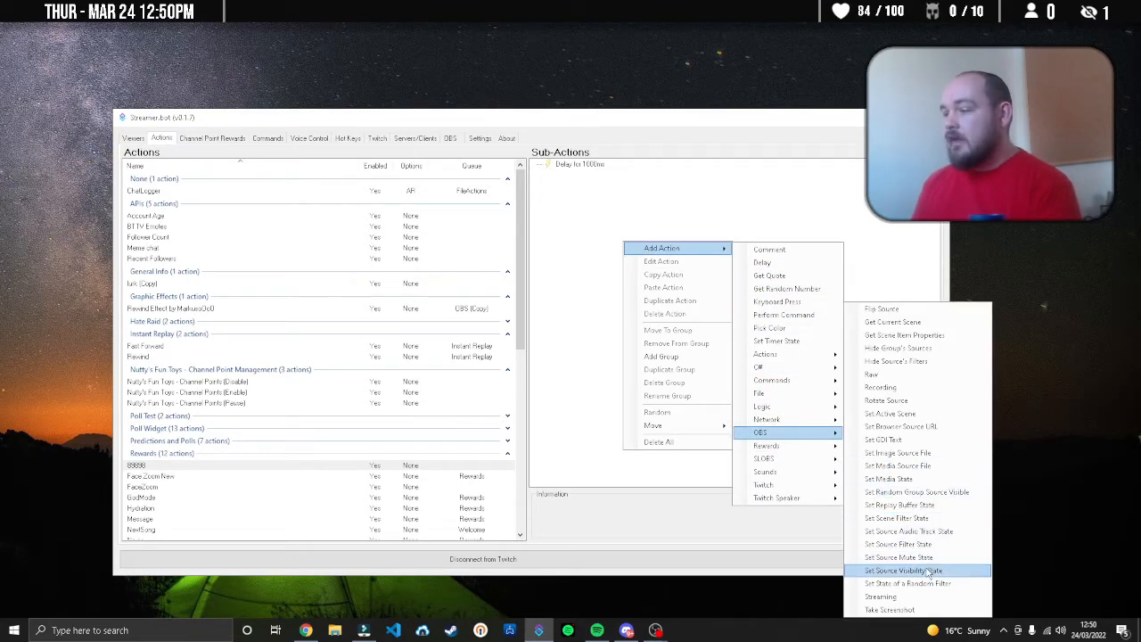
pyautogui.click(903, 571)
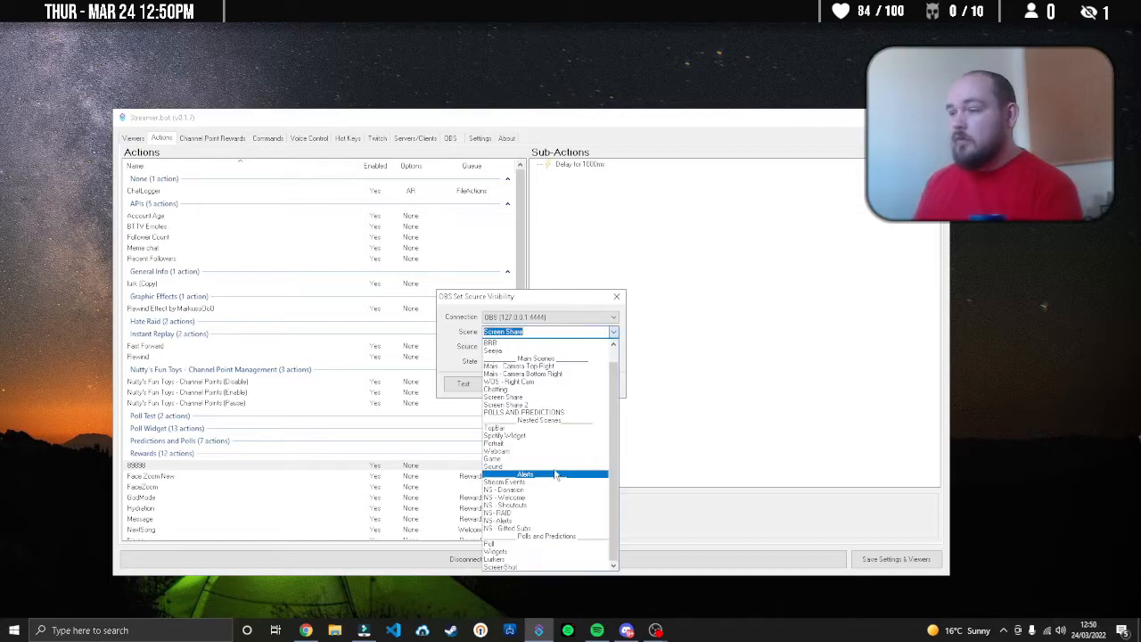
pyautogui.click(507, 435)
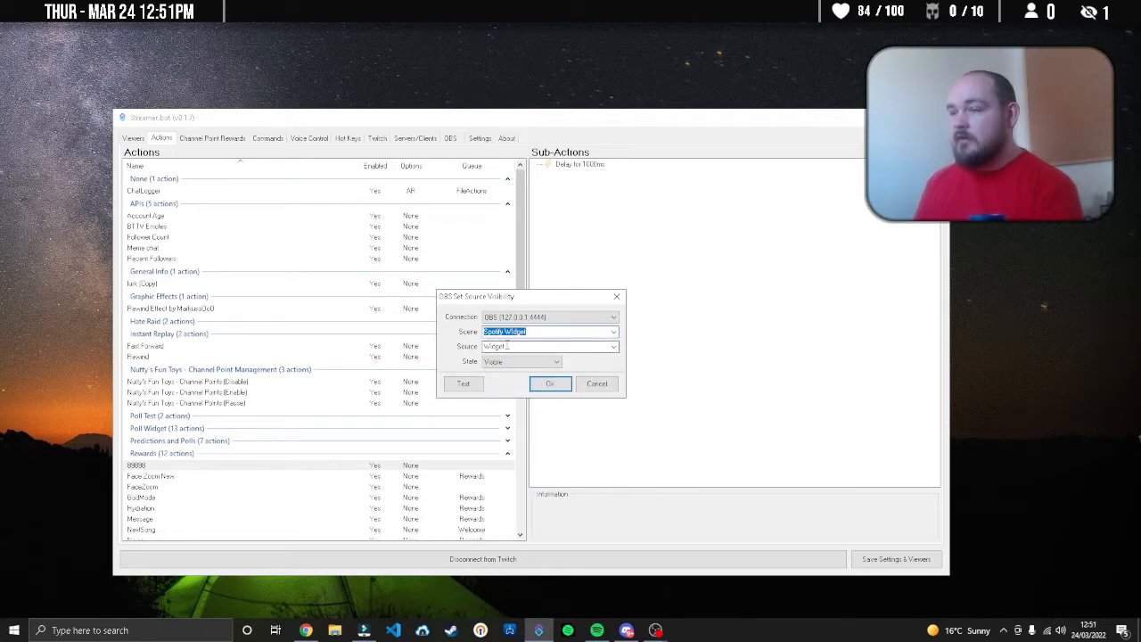
pyautogui.click(613, 345)
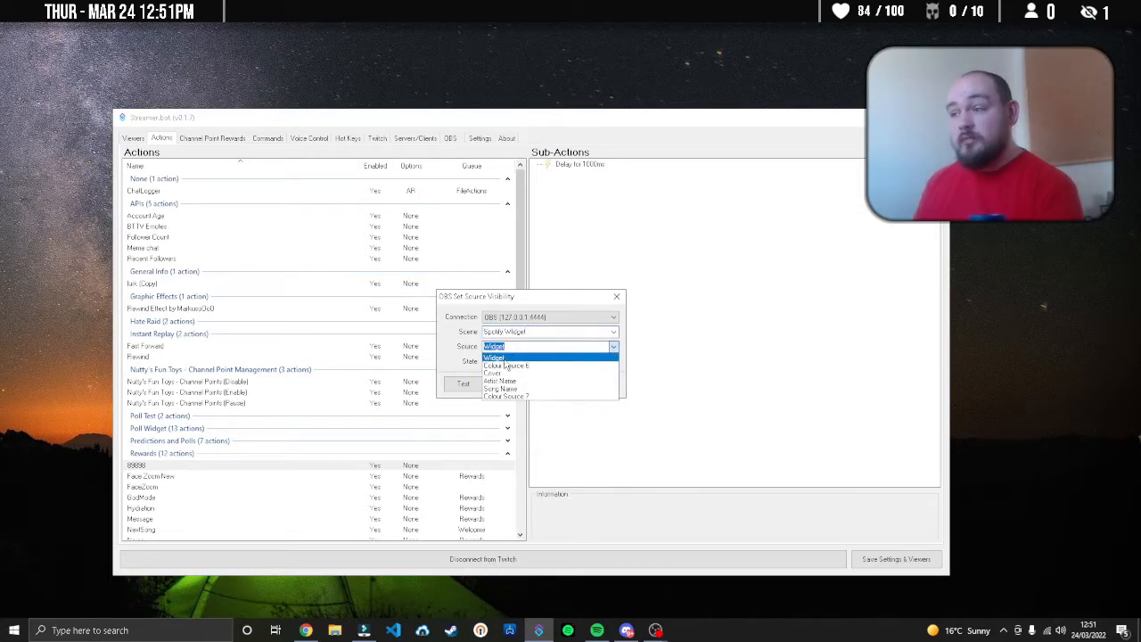
pyautogui.click(492, 346)
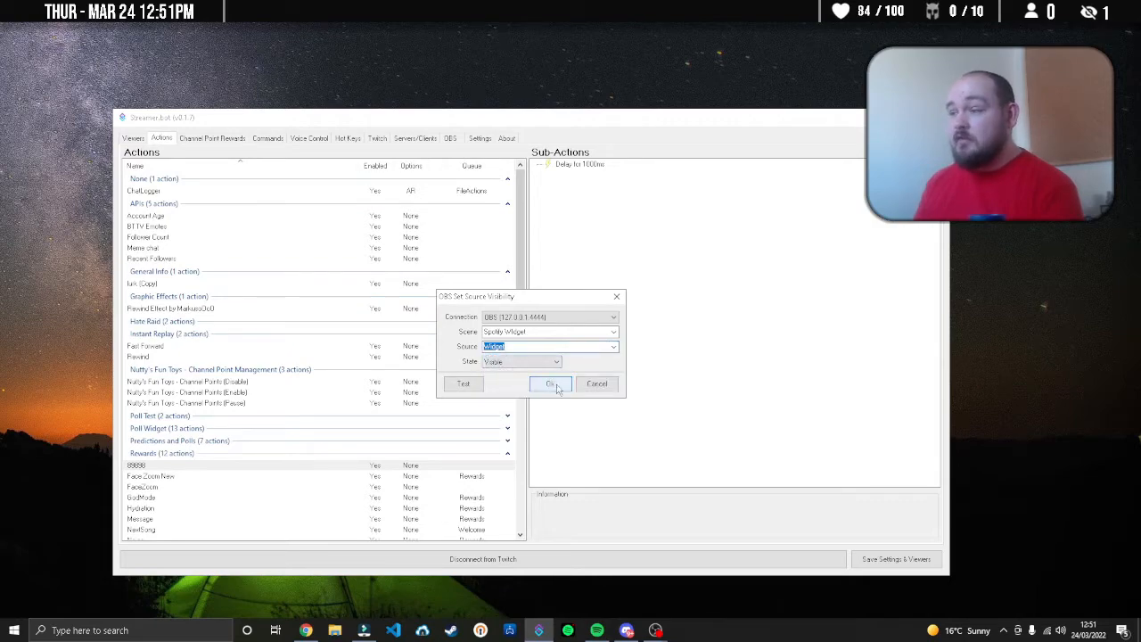
pyautogui.click(549, 383)
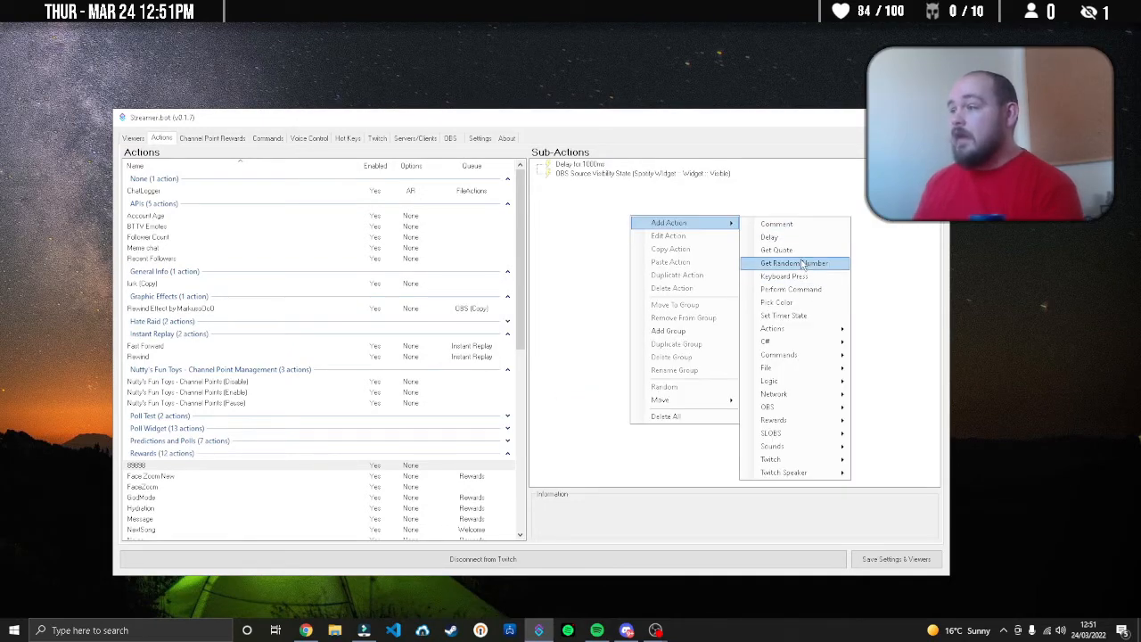
# - Add a second Delay and duplicate the visibility step set to Hidden
pyautogui.click(768, 235)
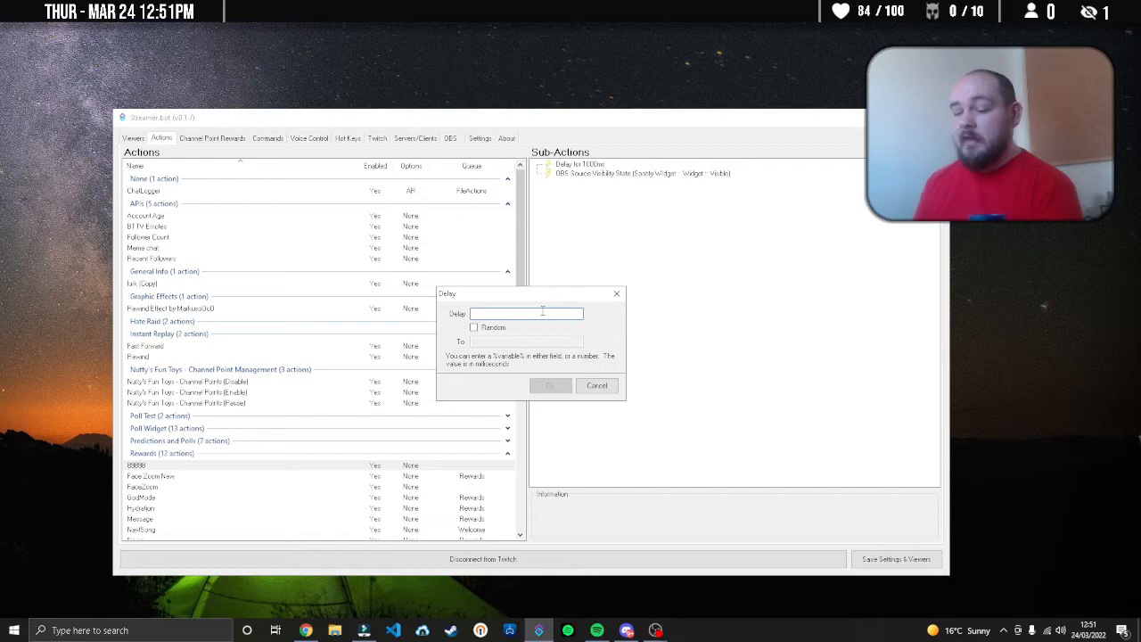
pyautogui.click(549, 385)
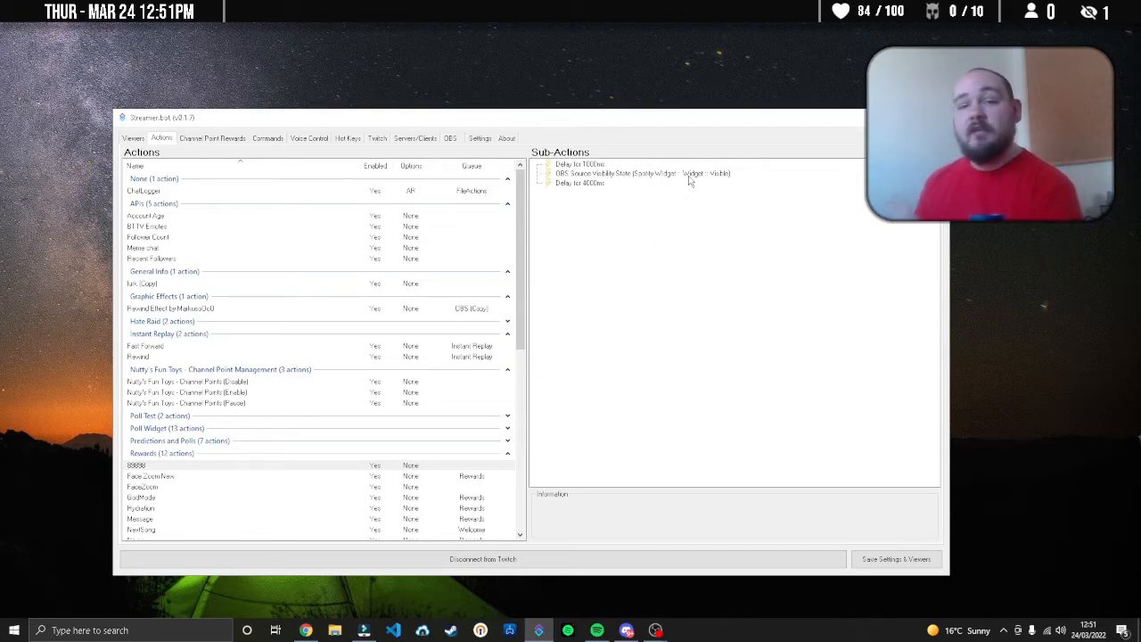
pyautogui.rightClick(639, 173)
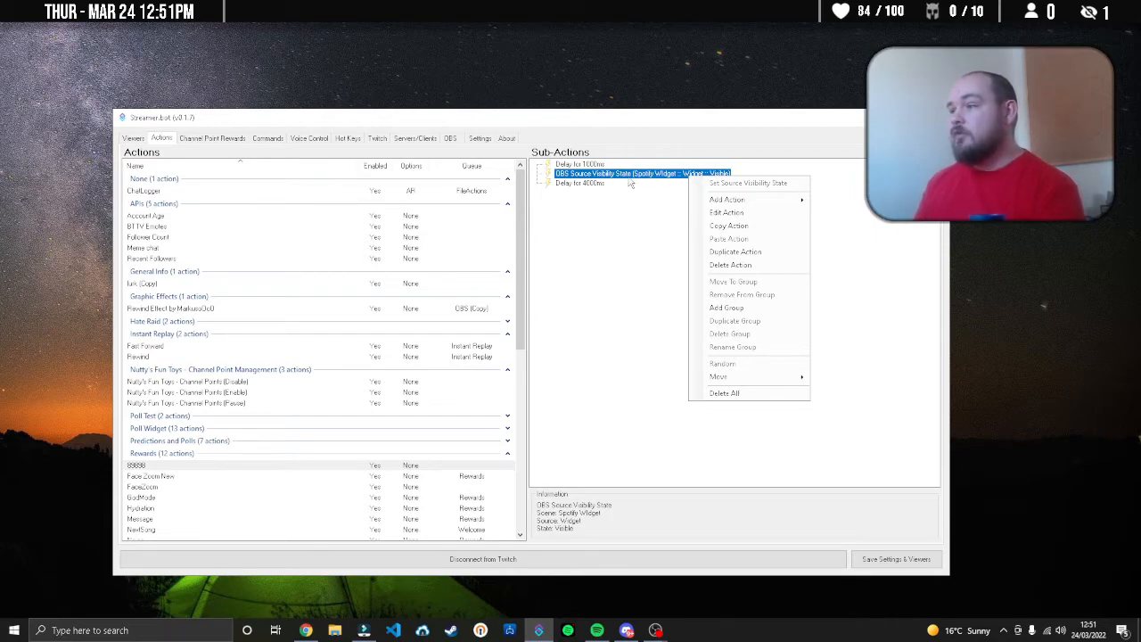
pyautogui.click(735, 251)
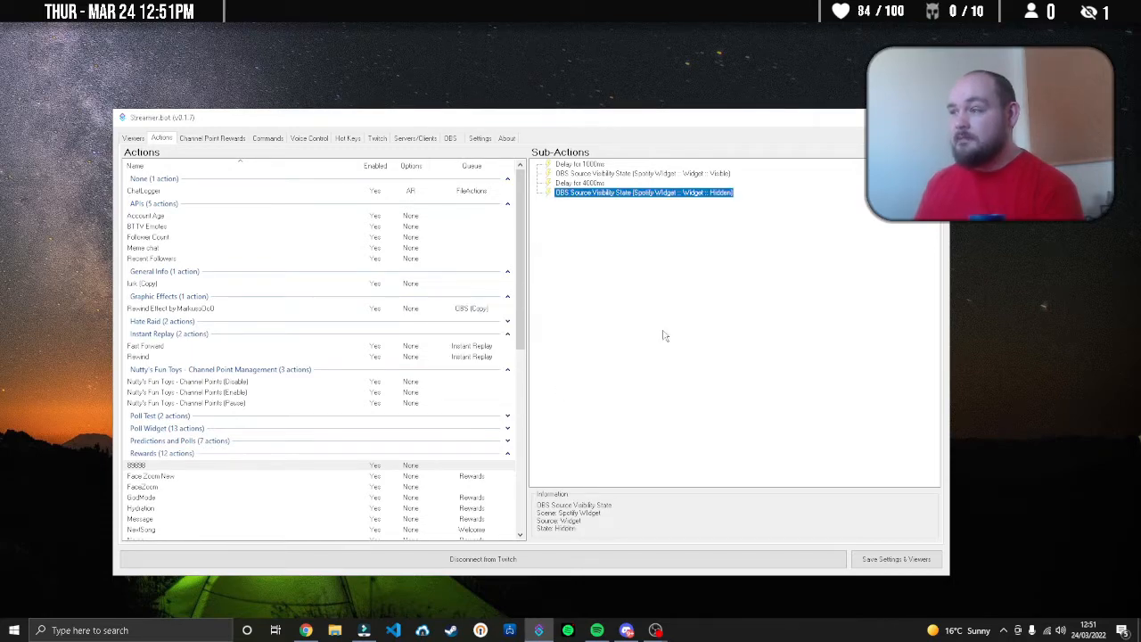
pyautogui.click(628, 246)
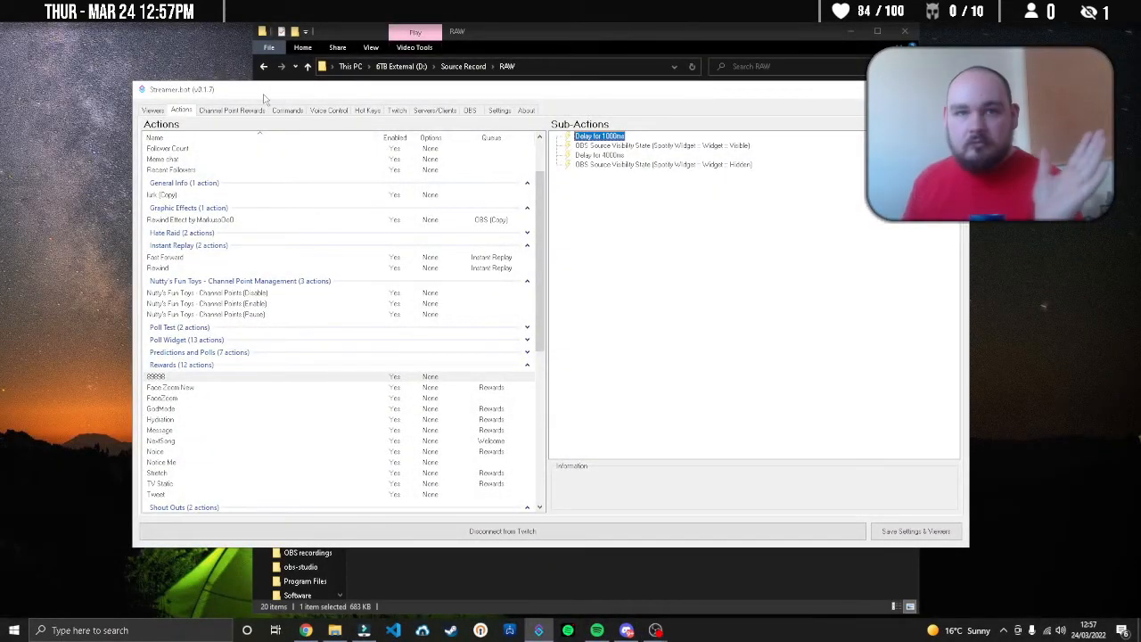
# - Create a new Streamer.bot action named '12234234'
pyautogui.rightClick(157, 267)
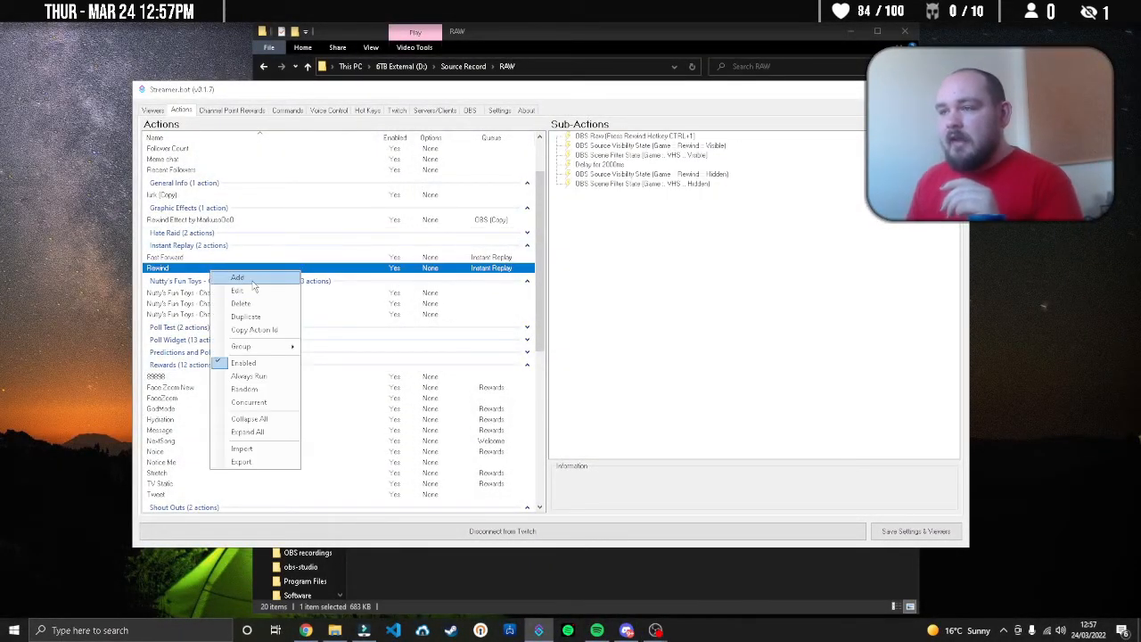
pyautogui.click(237, 279)
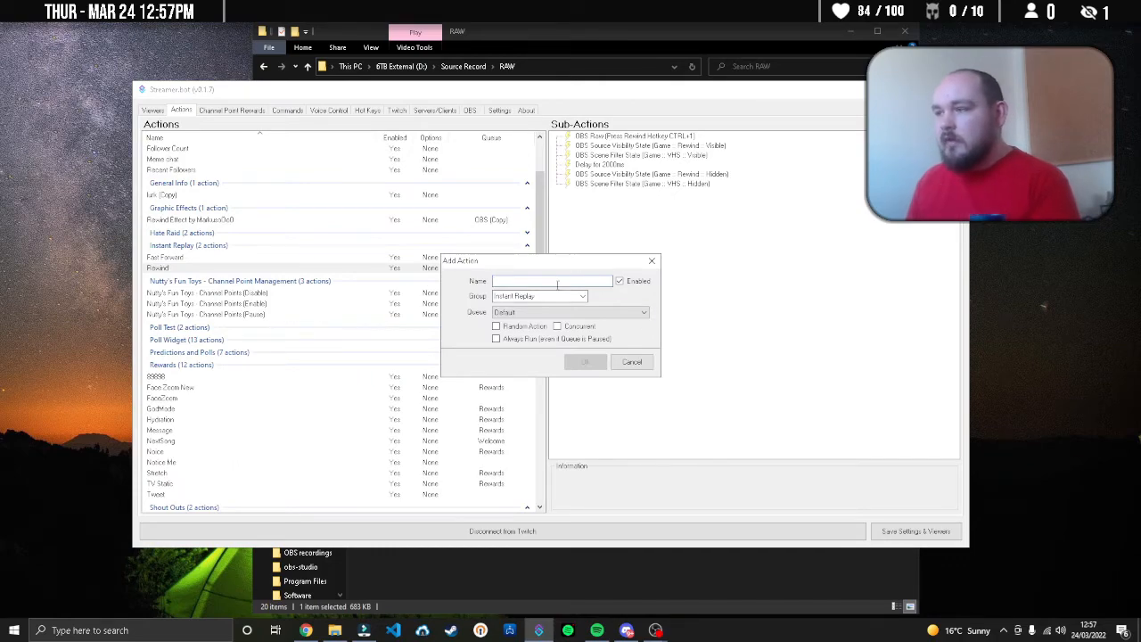
pyautogui.write('12234234')
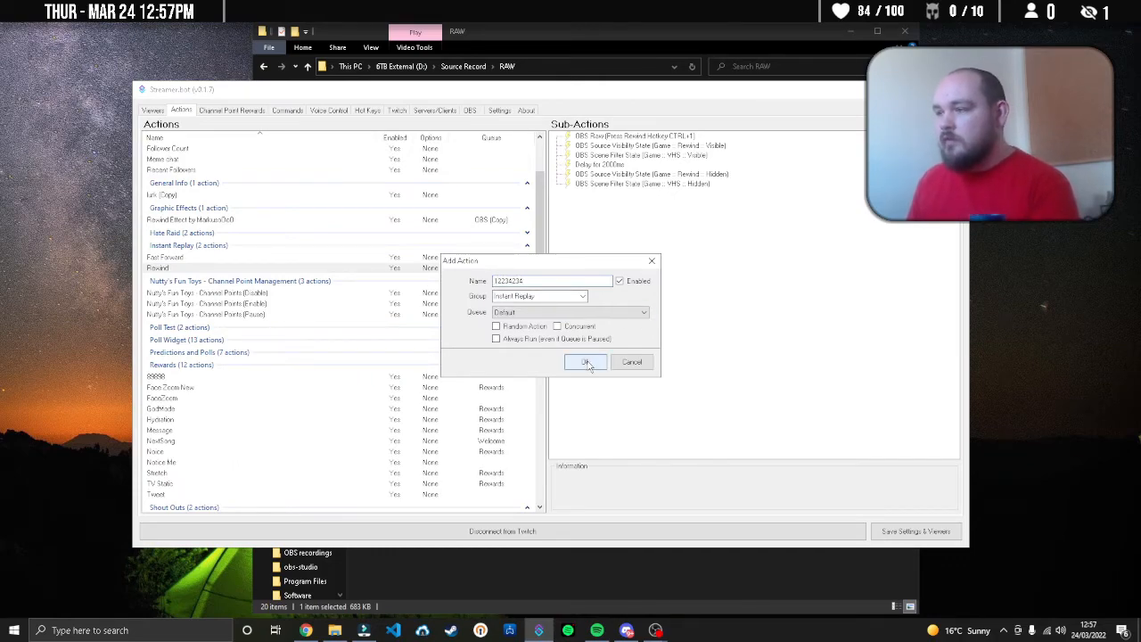
pyautogui.click(585, 362)
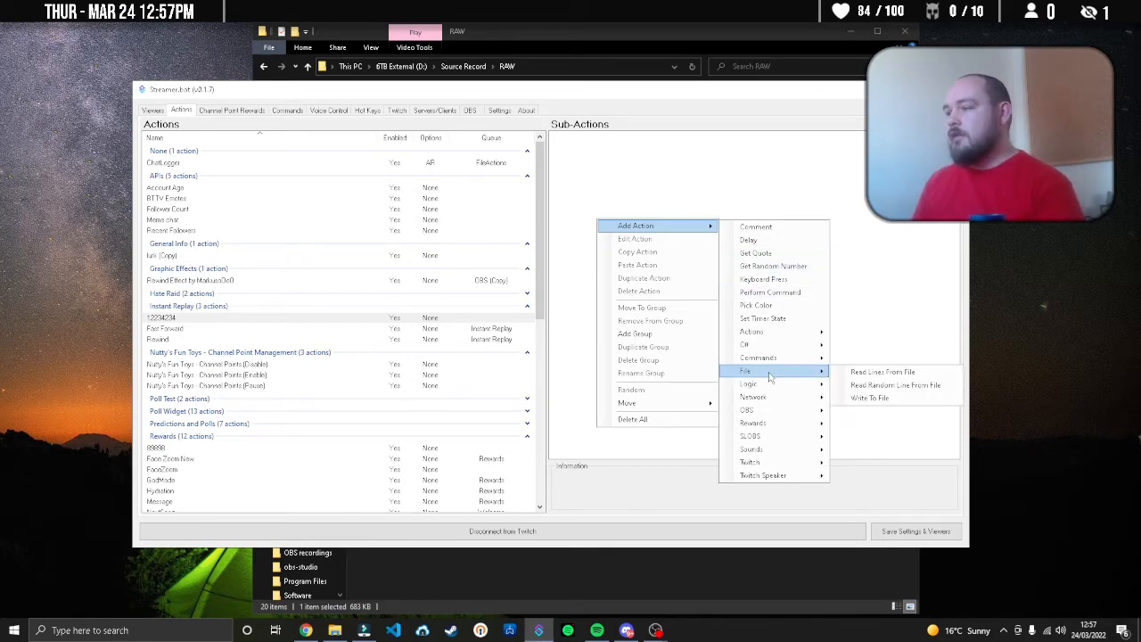
pyautogui.moveTo(882, 372)
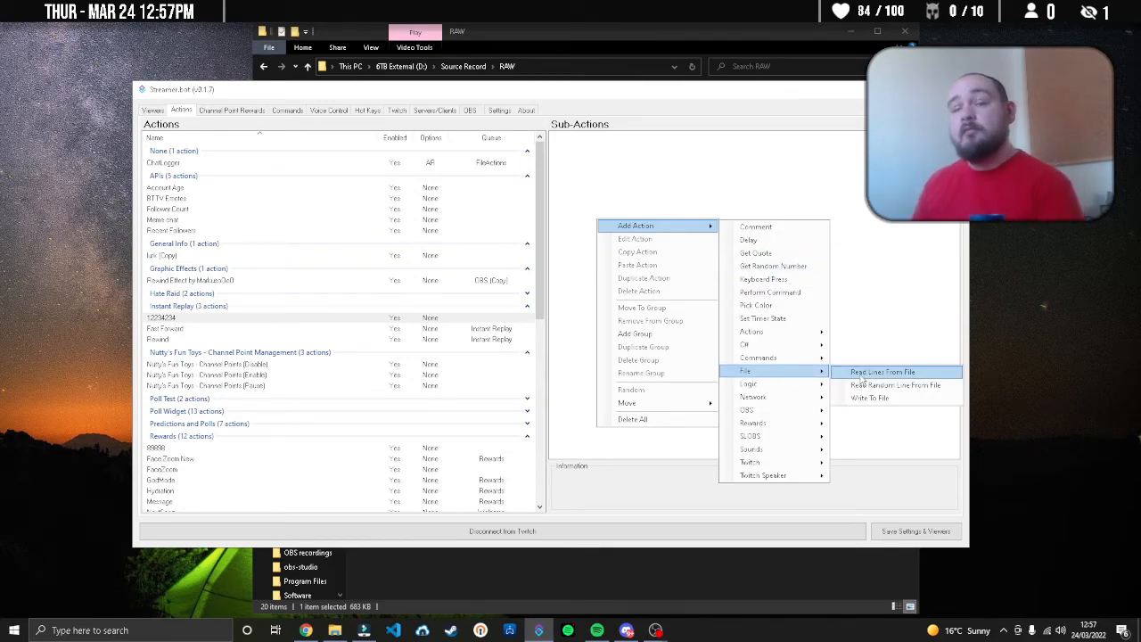
# - Add a Read Lines From File sub-action pointing at Tuna's song text file
pyautogui.click(879, 372)
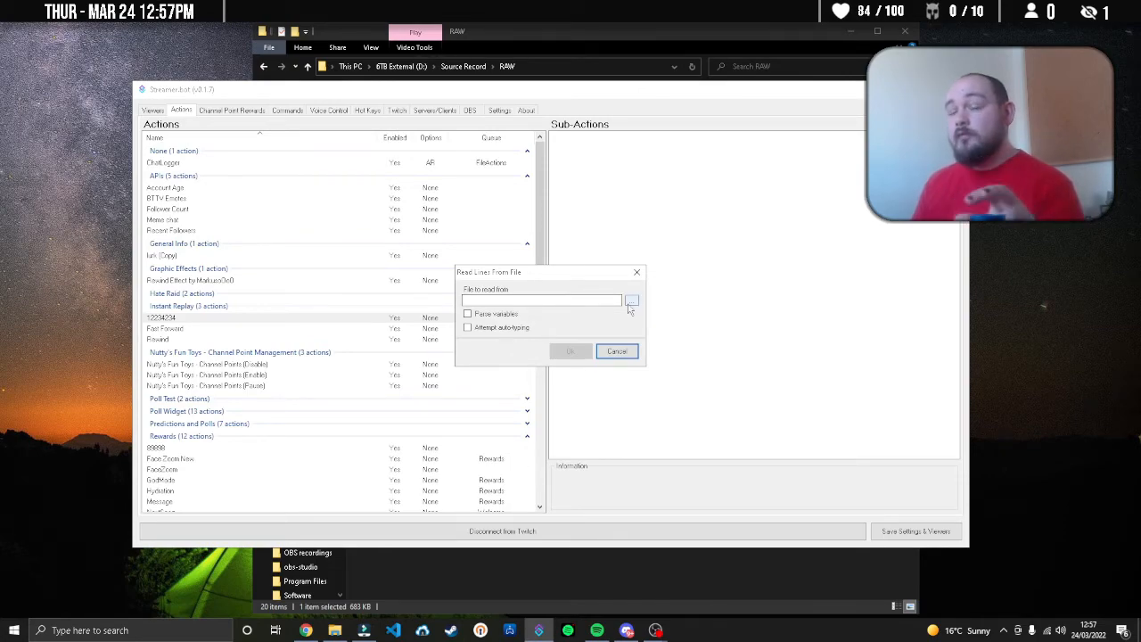
pyautogui.click(631, 300)
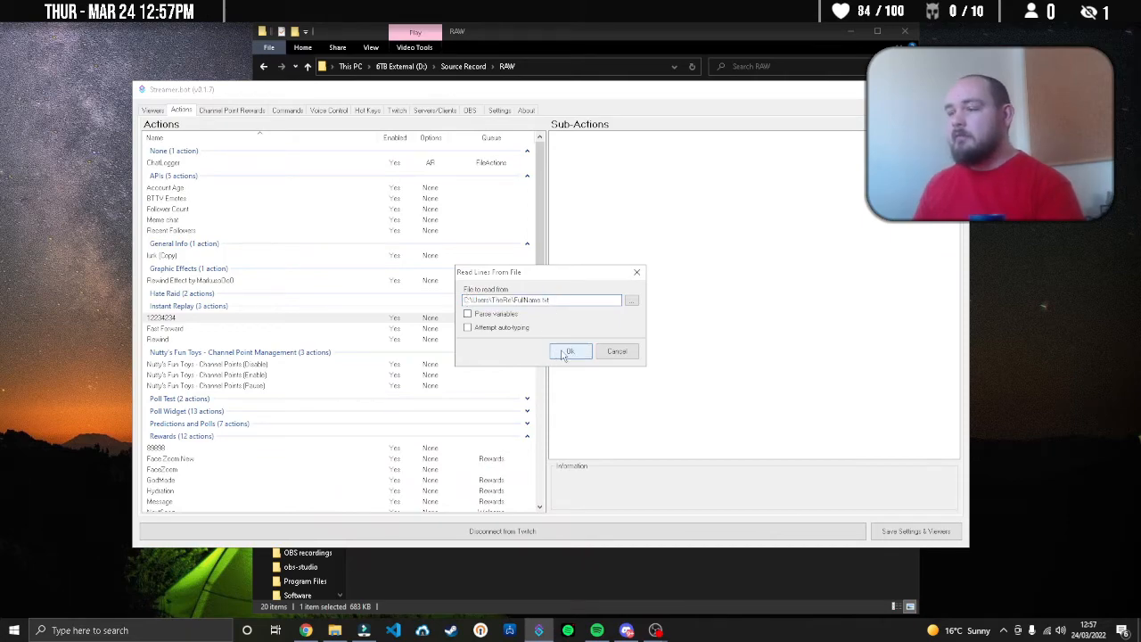
pyautogui.click(571, 350)
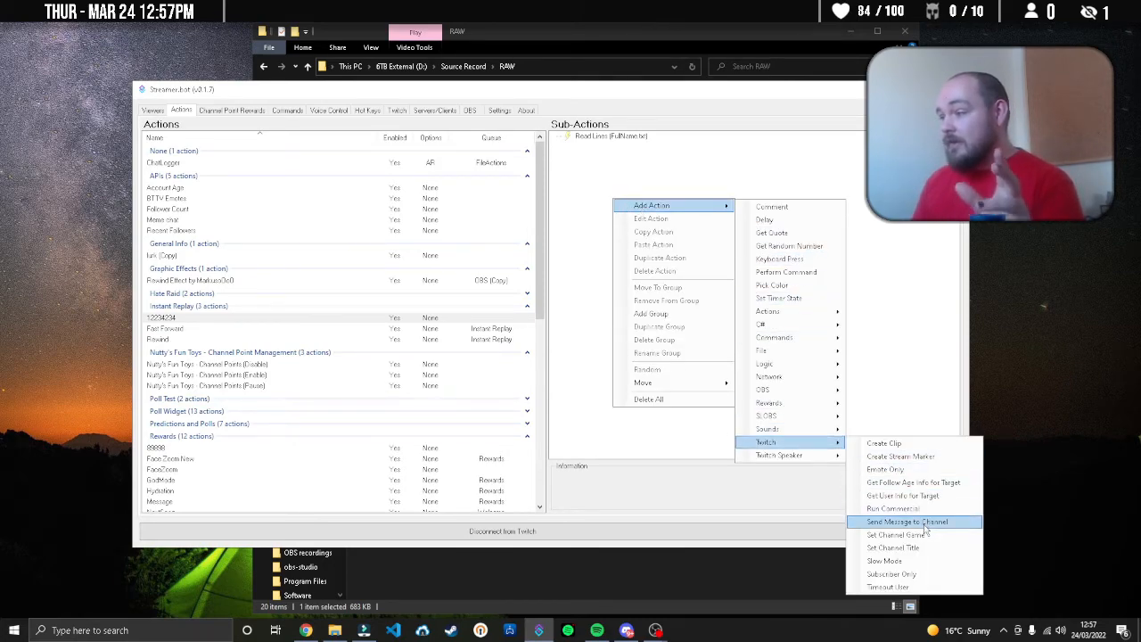
# - Add a Twitch Send Message to Channel step announcing the currently playing song with a $ variable
pyautogui.click(906, 520)
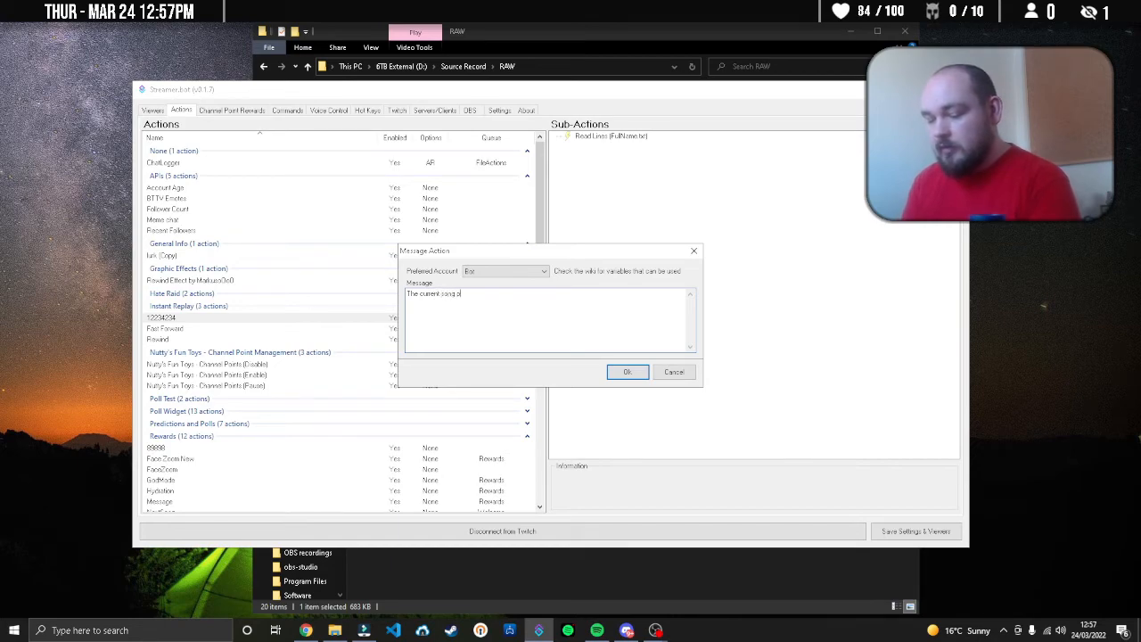
pyautogui.write('laying is')
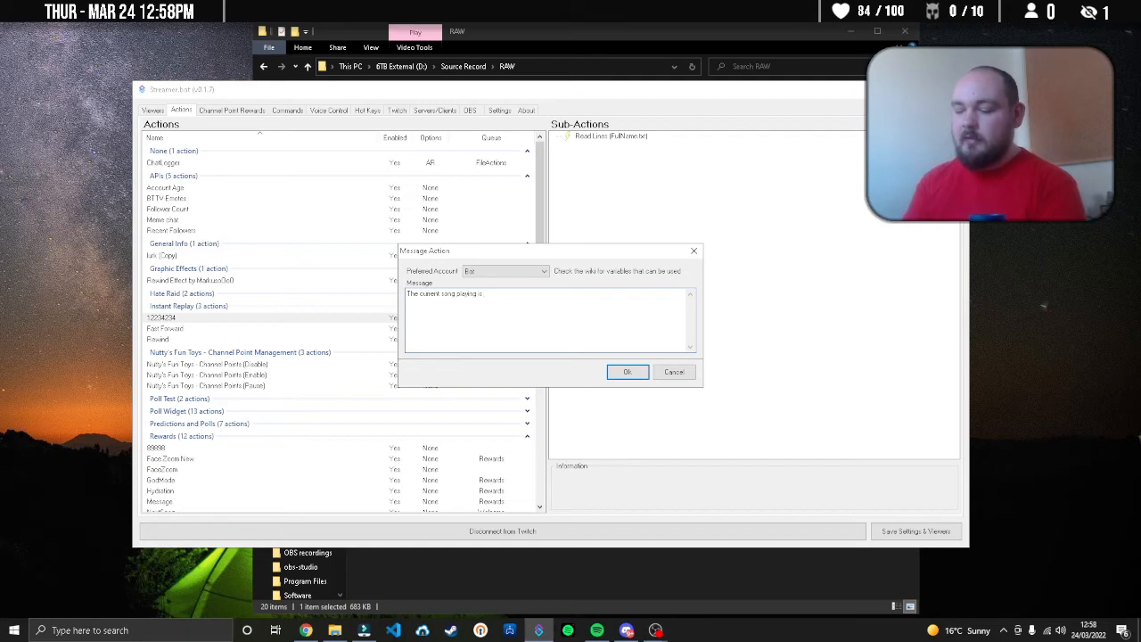
pyautogui.write('$')
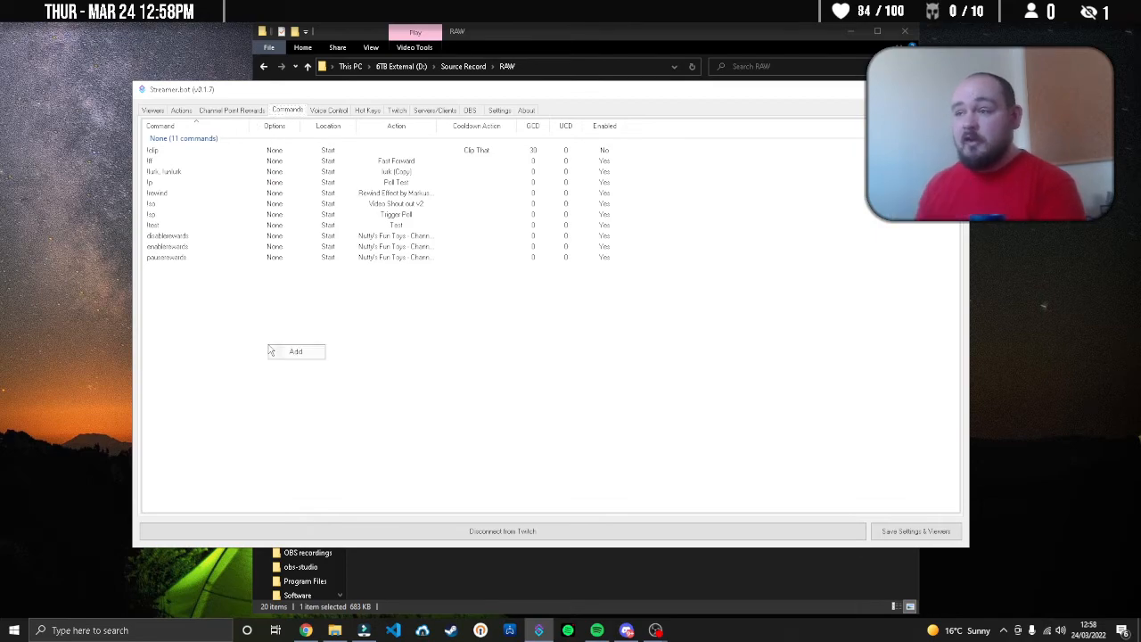
# - Start a new chat command and bring up the Select Action picker
pyautogui.click(296, 349)
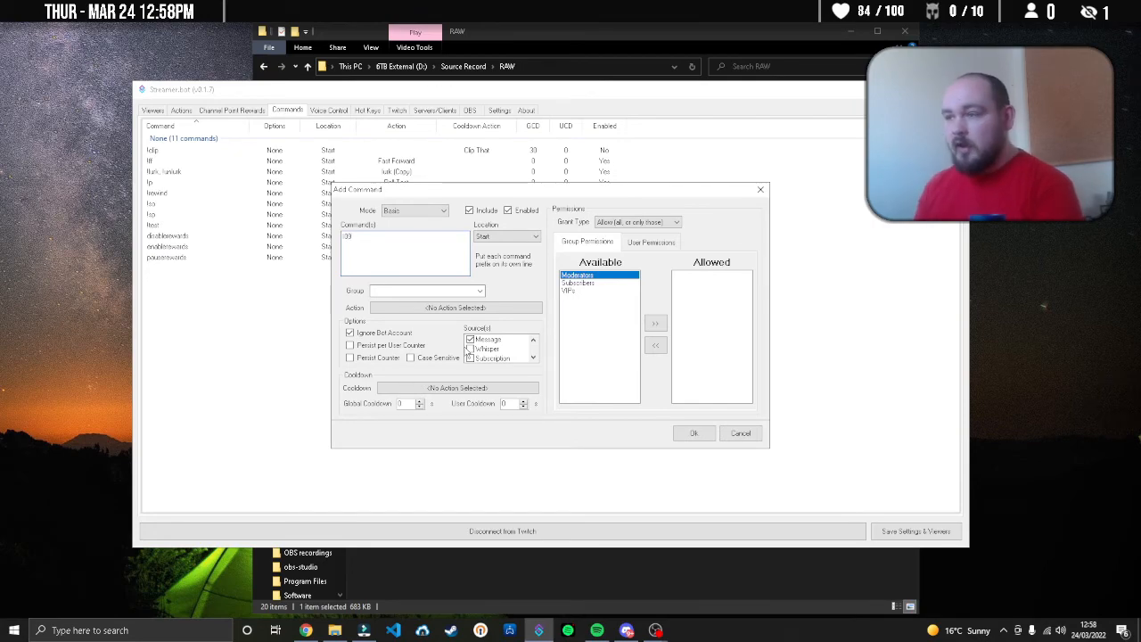
pyautogui.click(456, 307)
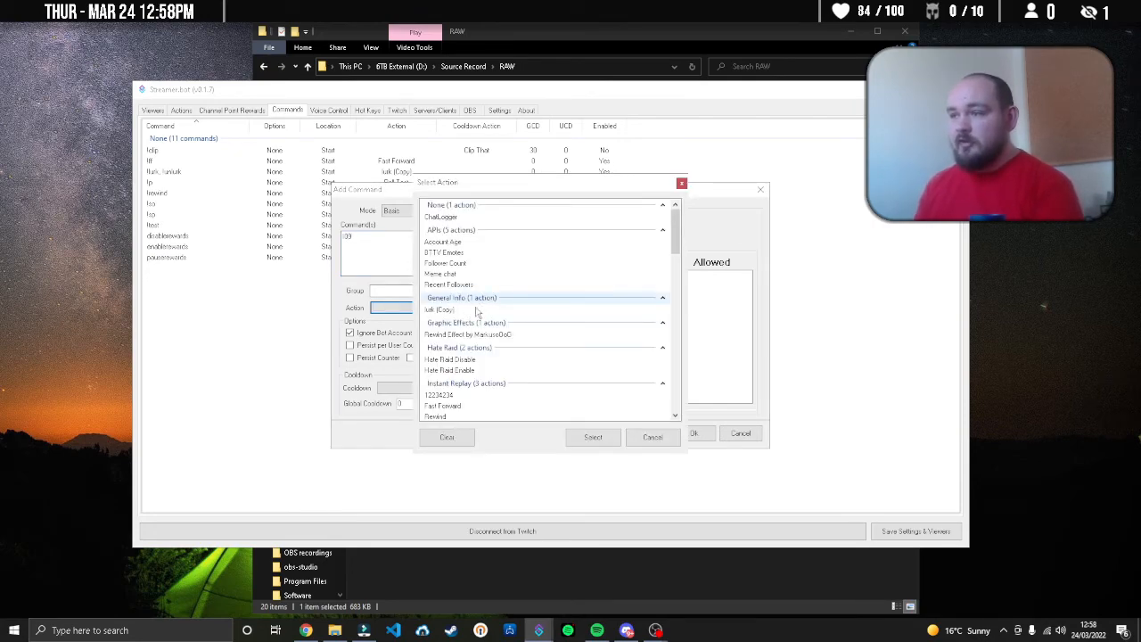